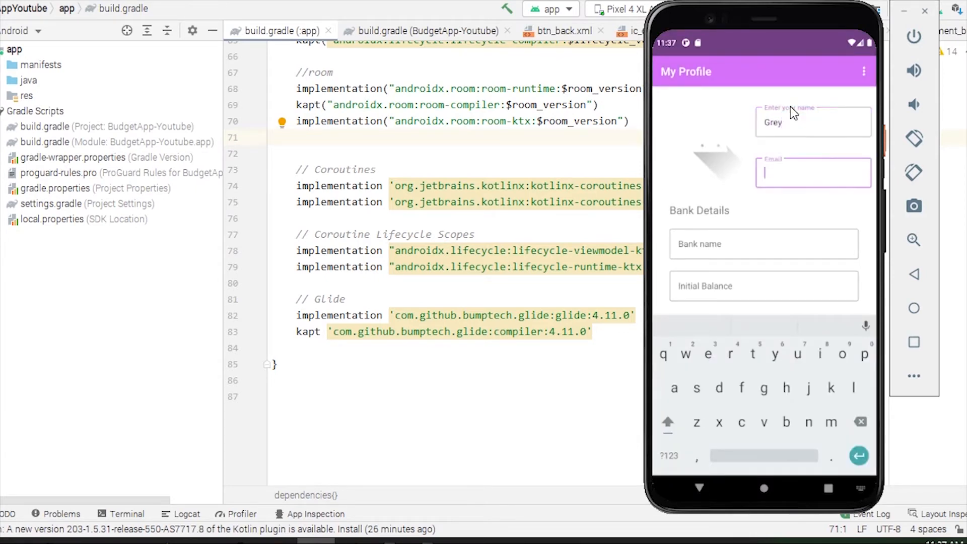
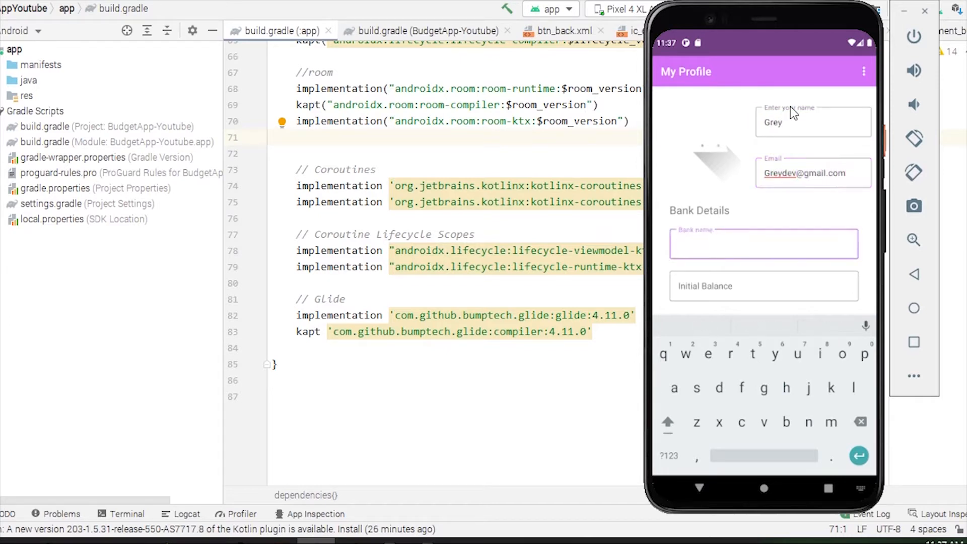
- Fill the profile with the name, bank Barclays and initial balance 1000, marked as primary bank
type("Ba")
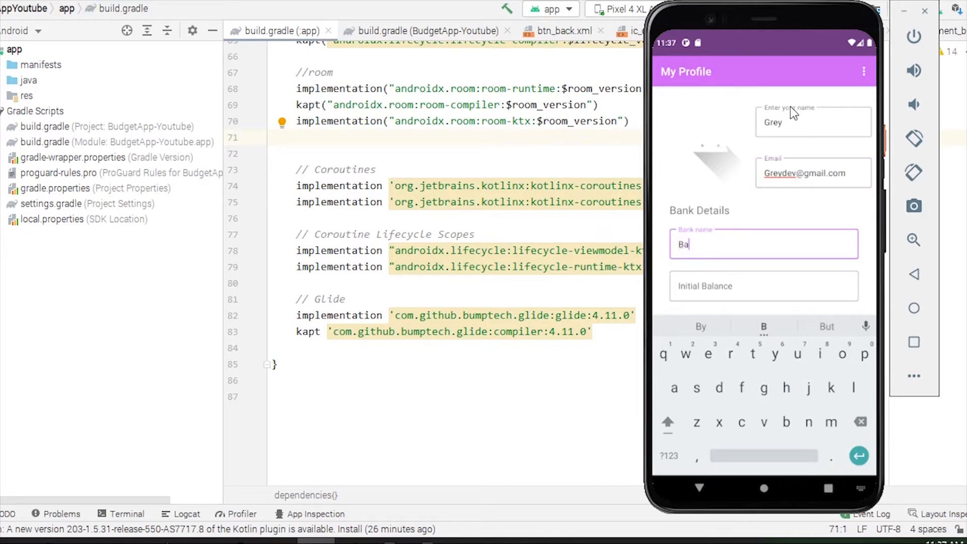
type("rcal")
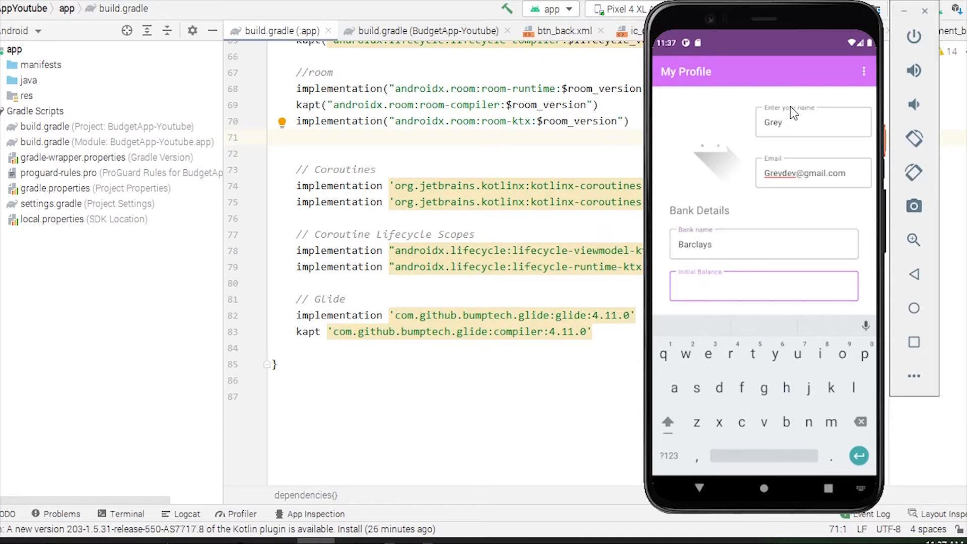
type("1000")
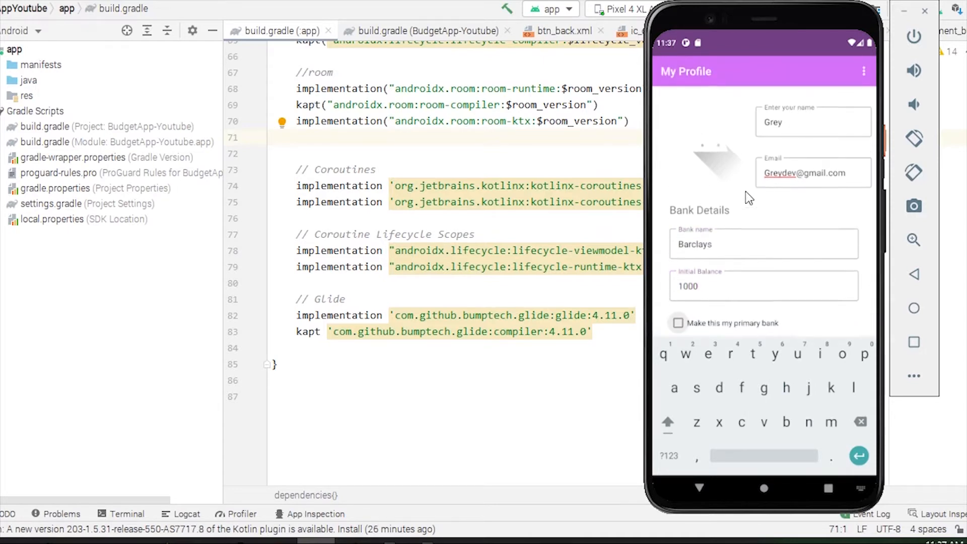
left_click(678, 322)
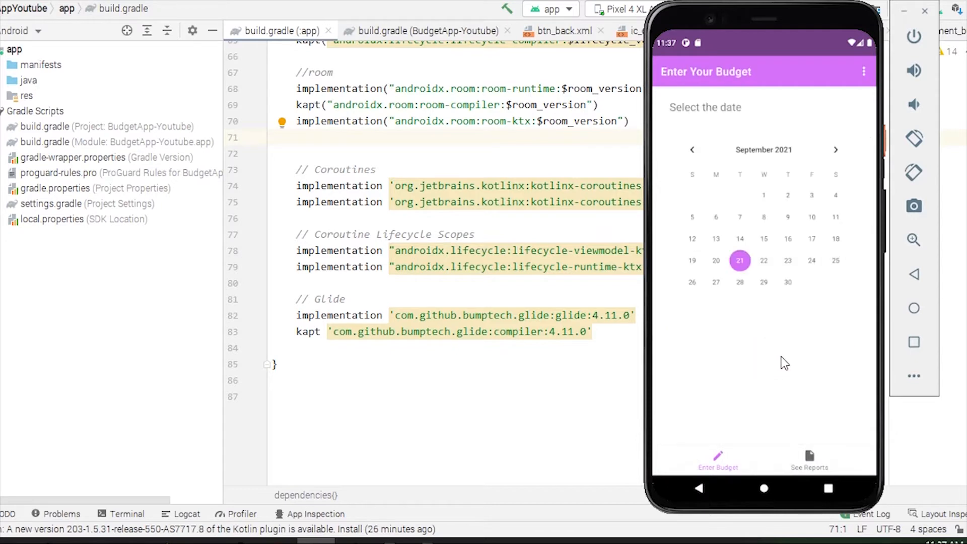
mouse_move(873, 79)
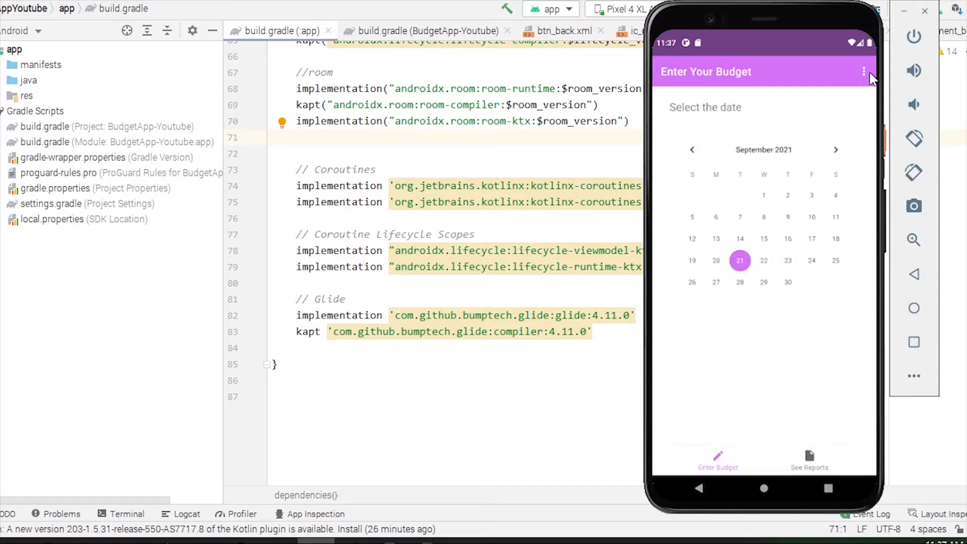
- Go to the saved Profile page via the app bar's overflow menu
left_click(864, 72)
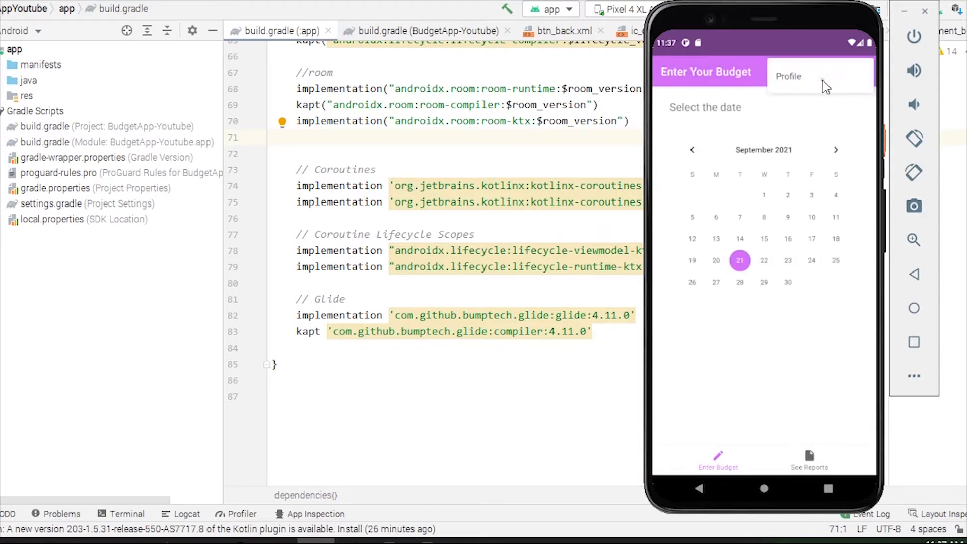
left_click(788, 76)
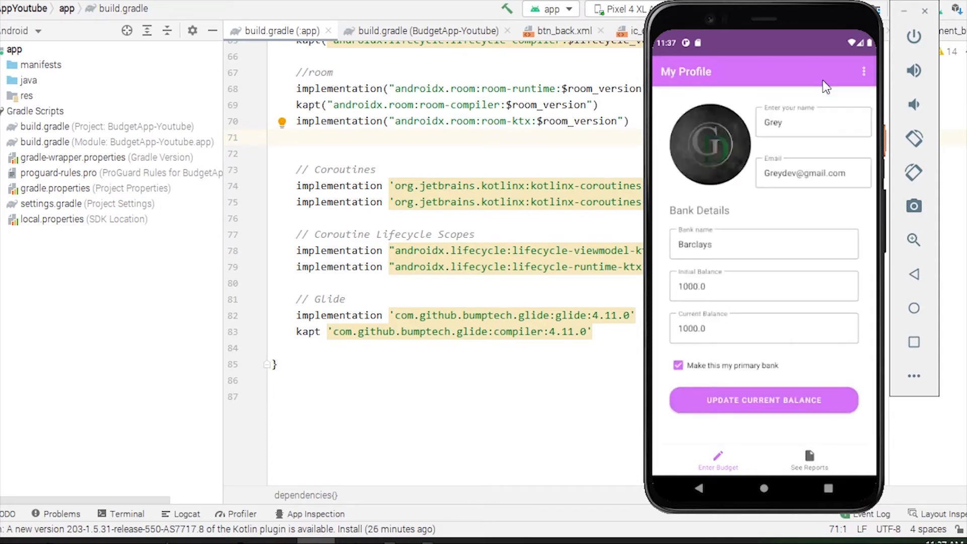
mouse_move(762, 275)
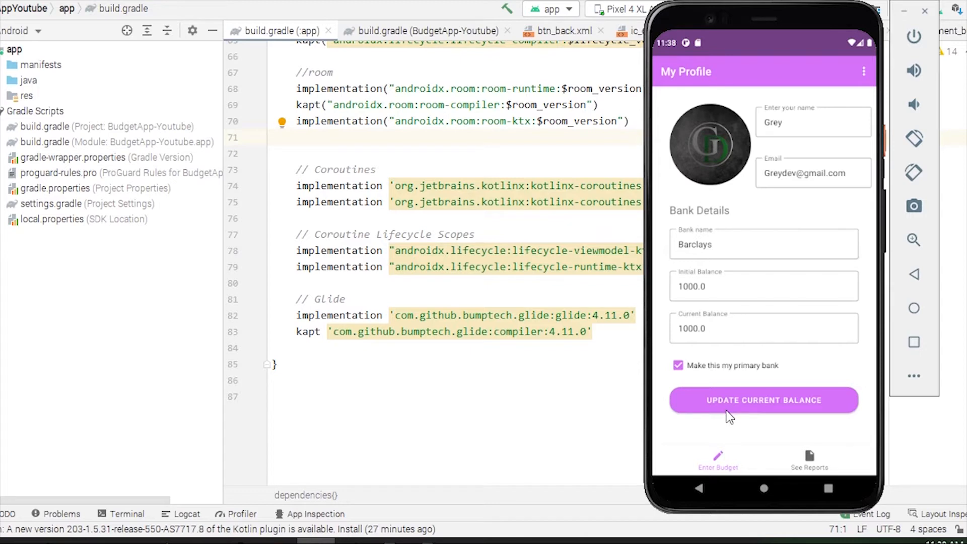
mouse_move(752, 417)
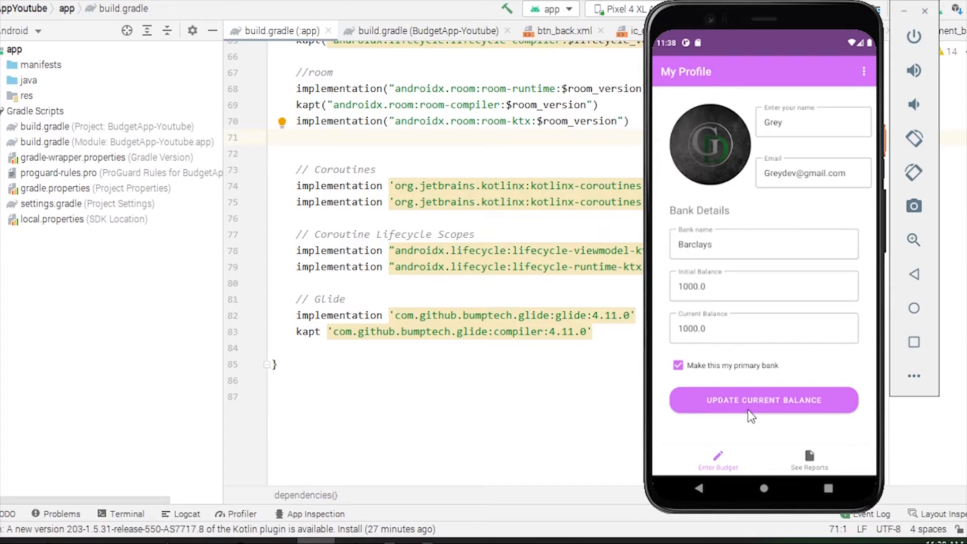
mouse_move(733, 440)
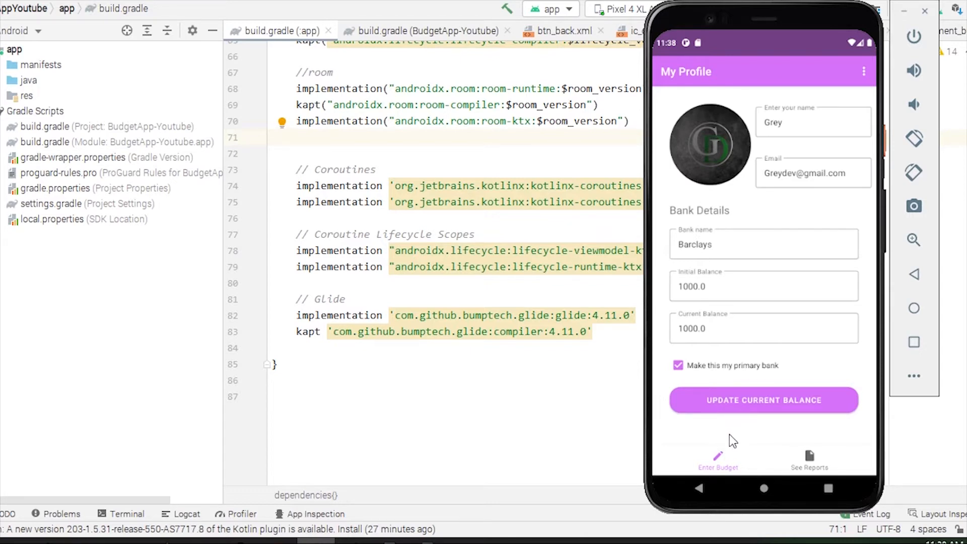
- Submit a 1.0 Barclays debit dated 21 September with purpose 'cofee'
left_click(717, 460)
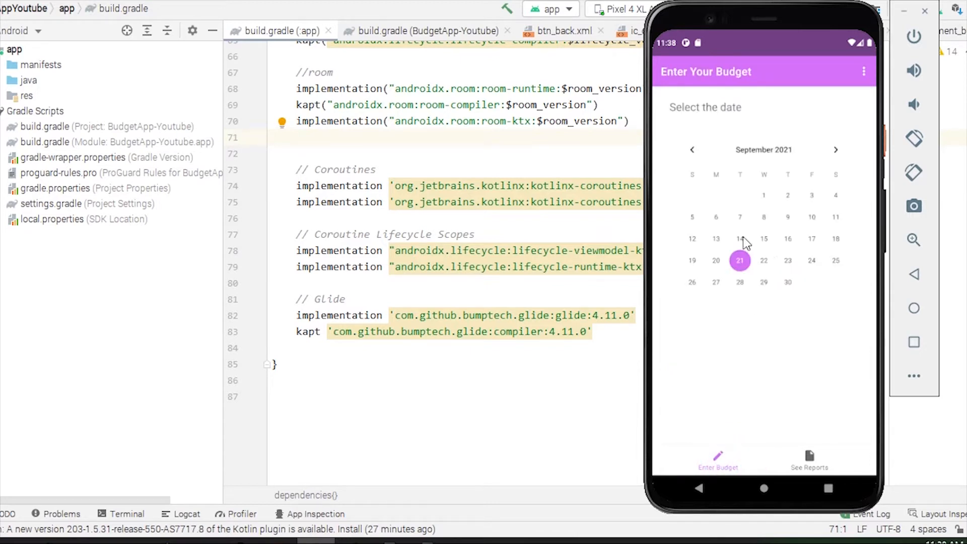
mouse_move(735, 273)
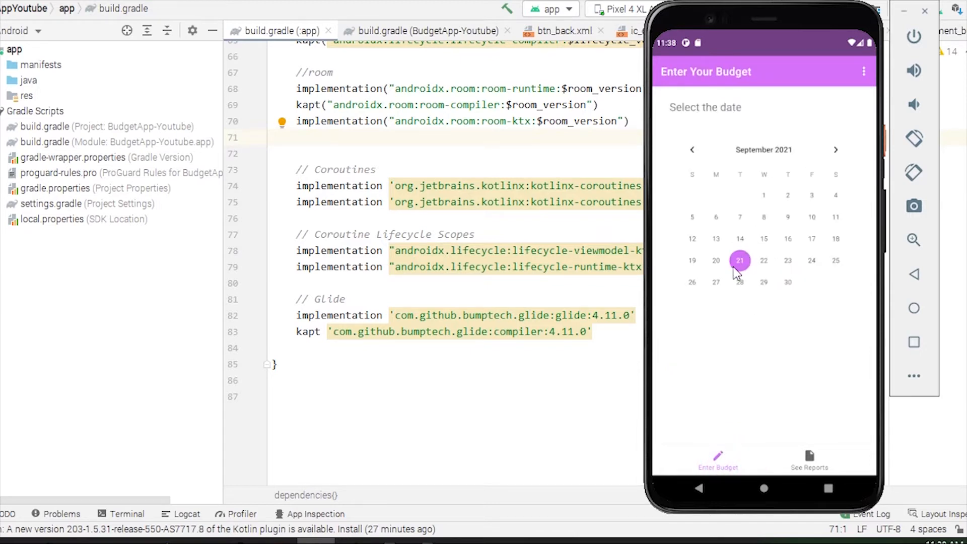
left_click(740, 260)
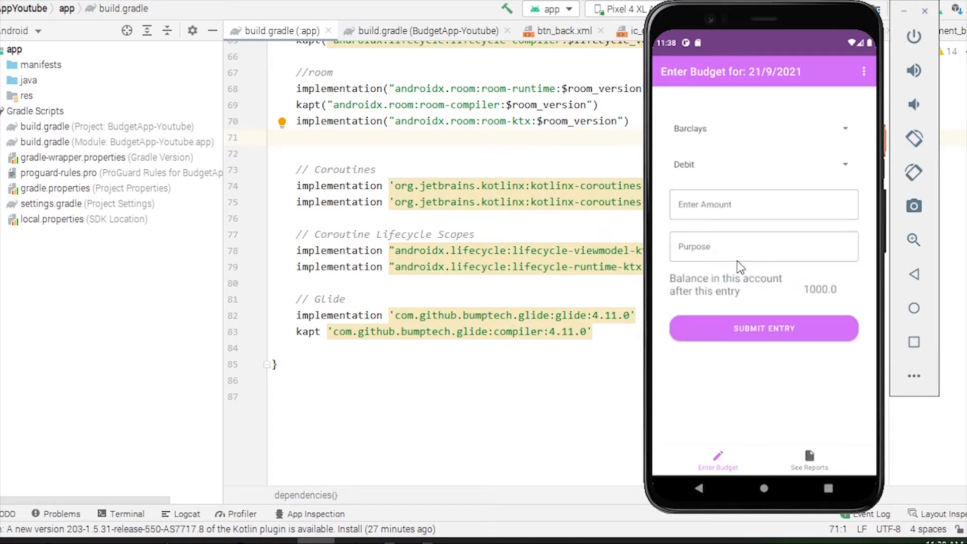
left_click(764, 204)
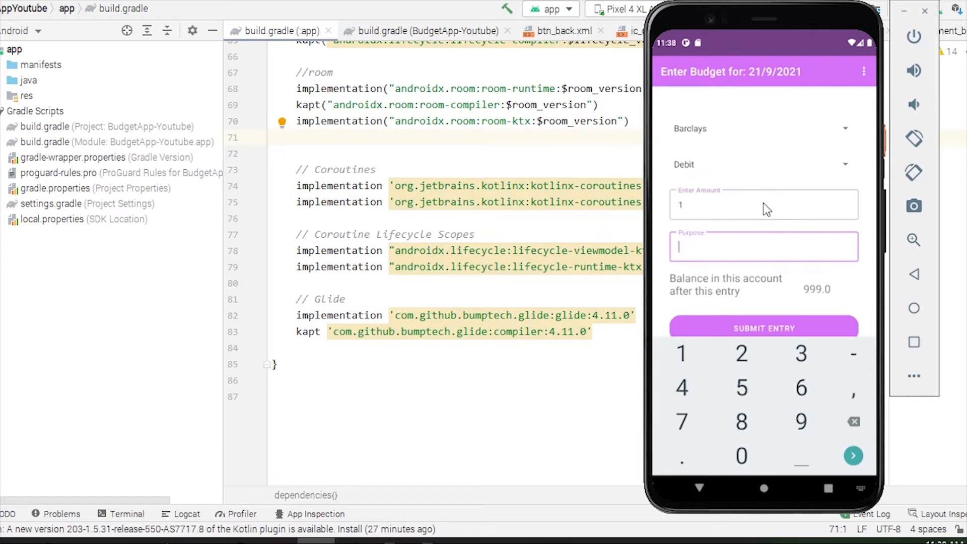
type("cofee")
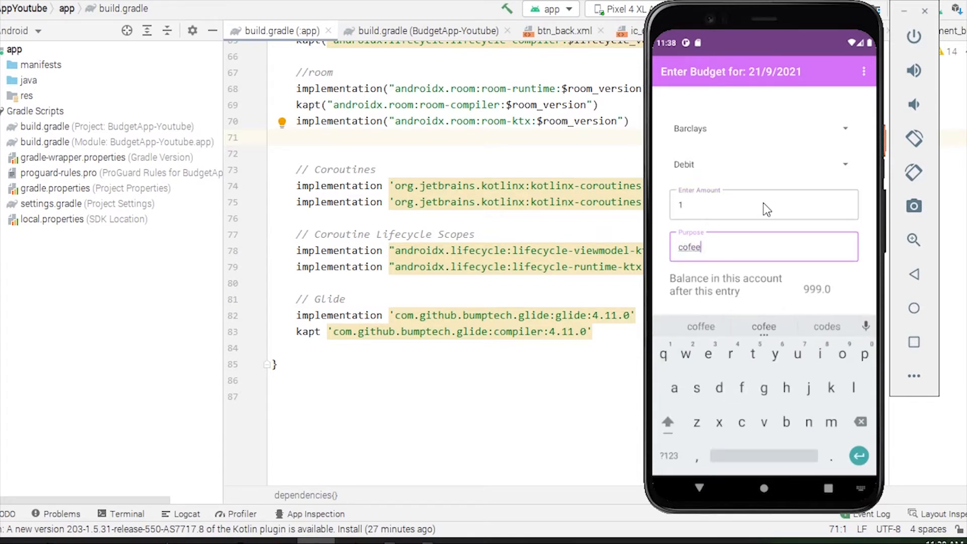
mouse_move(696, 173)
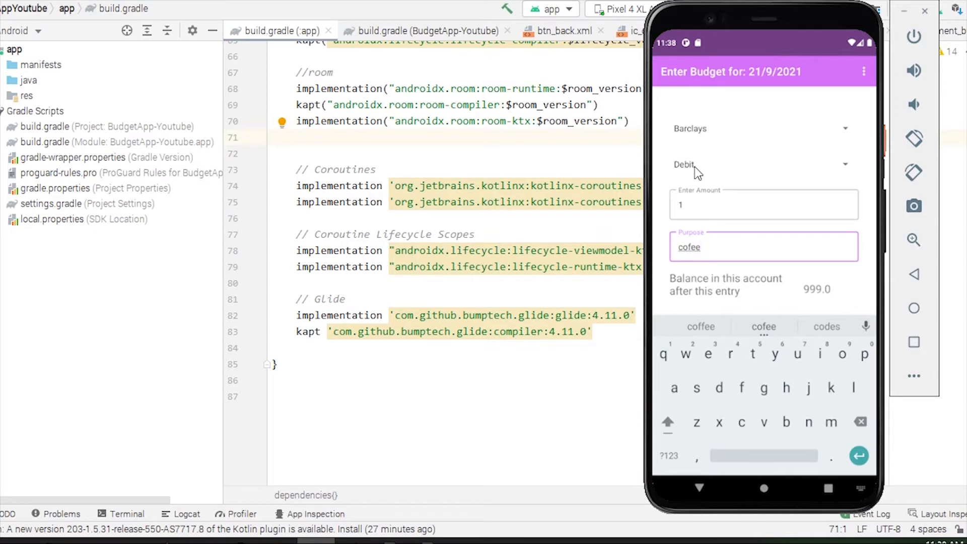
mouse_move(689, 182)
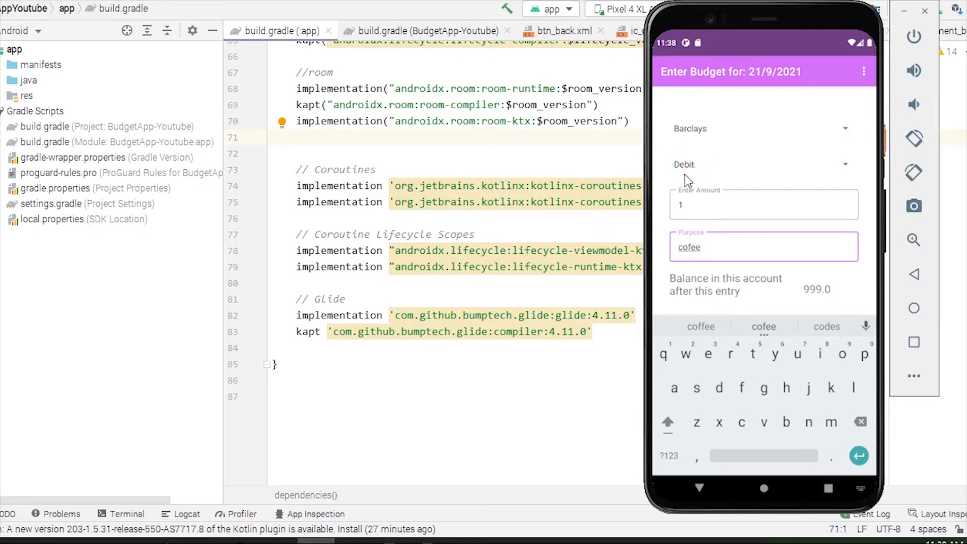
mouse_move(689, 175)
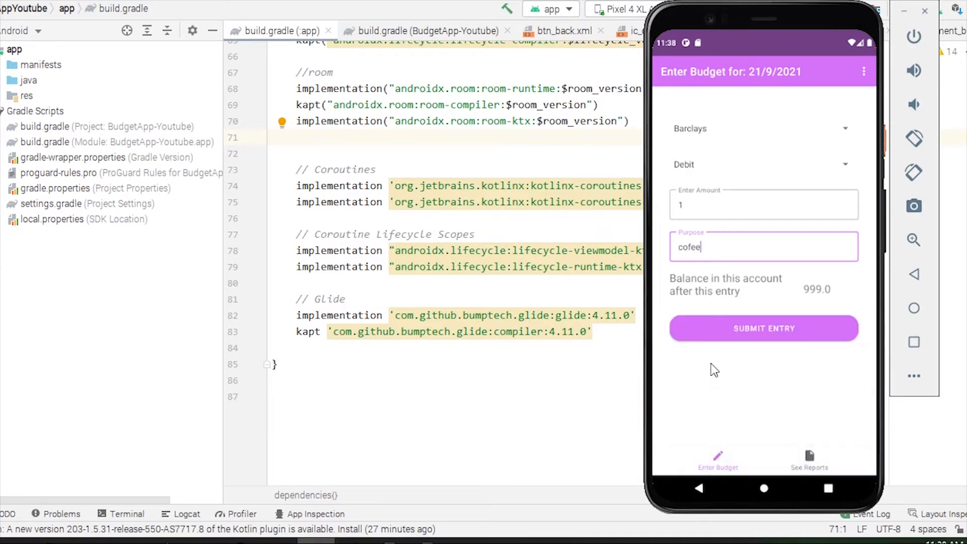
mouse_move(803, 301)
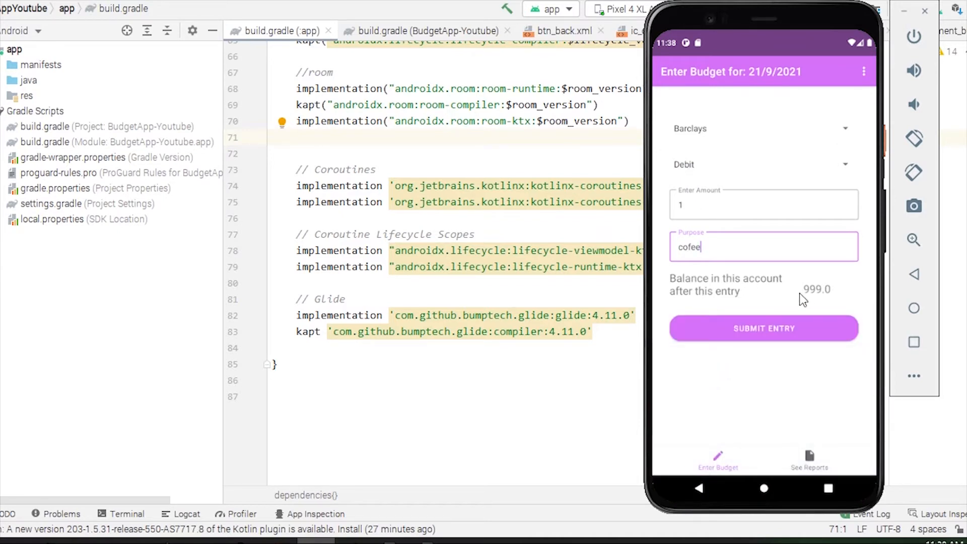
mouse_move(825, 293)
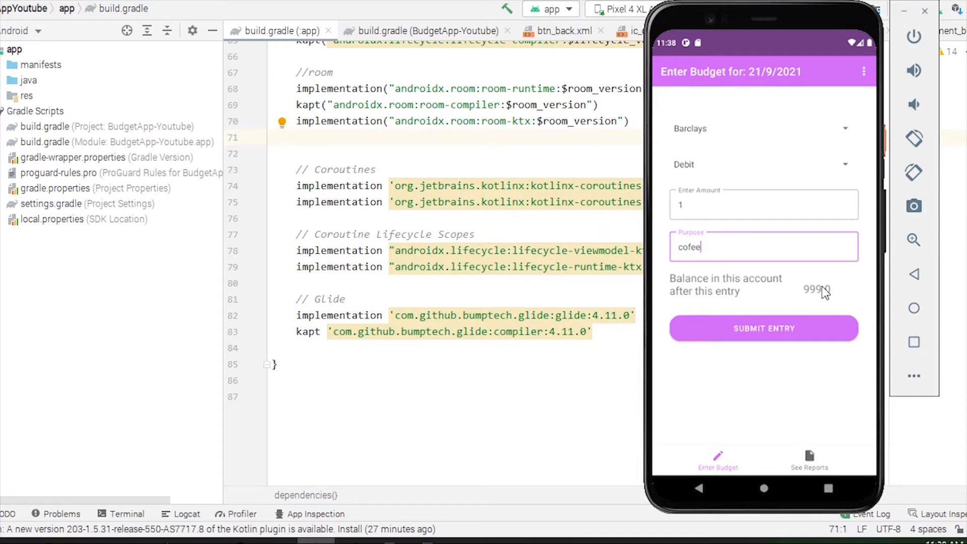
mouse_move(805, 303)
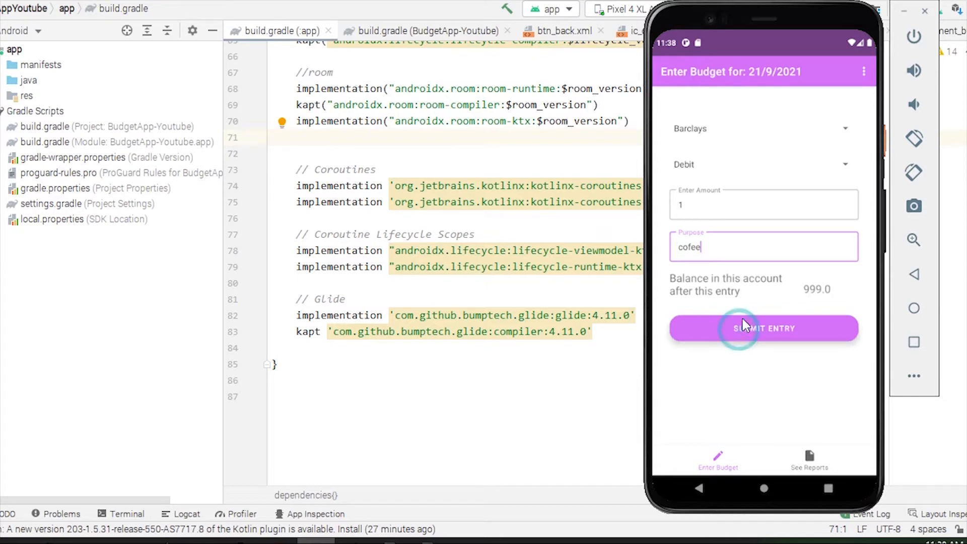
left_click(763, 328)
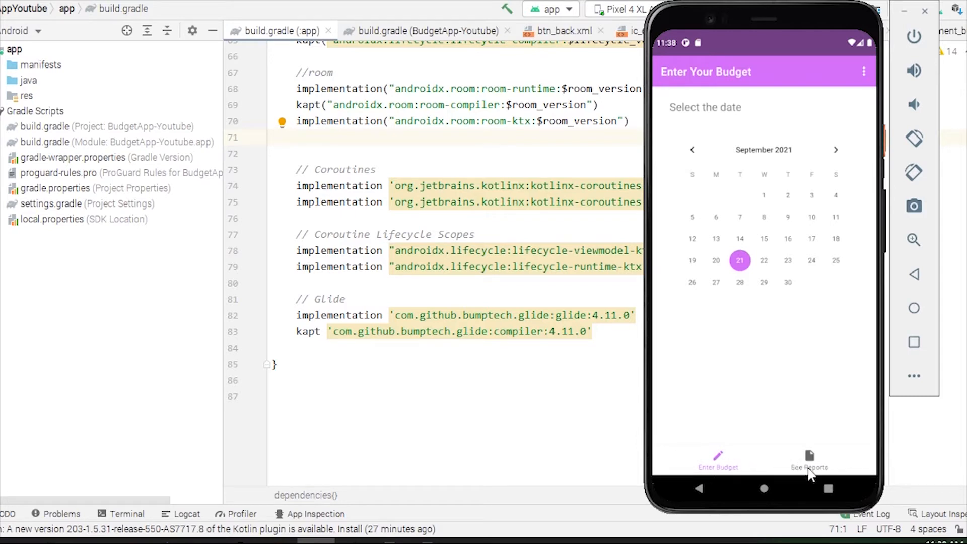
- View the spending report listing the -1.0 cofee debit of 21/09/2021
left_click(809, 459)
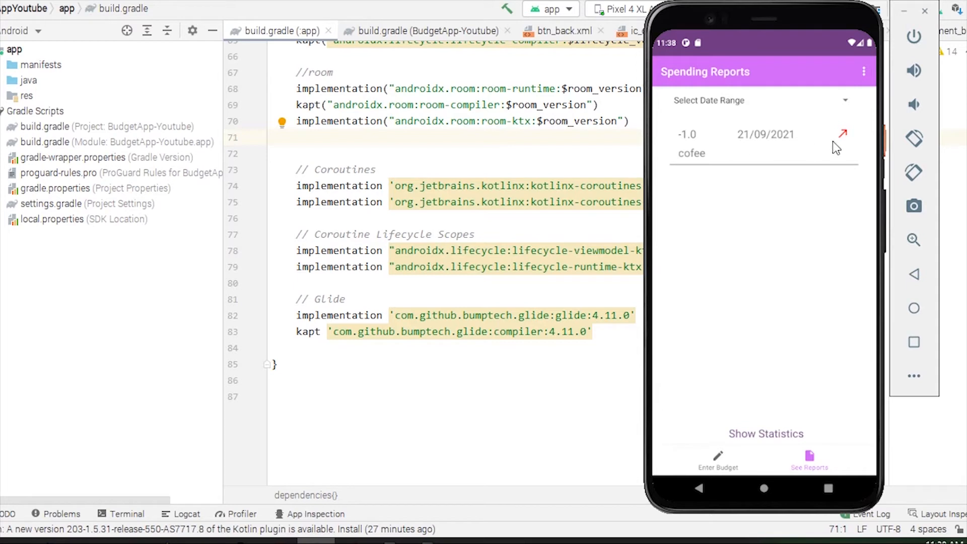
mouse_move(692, 165)
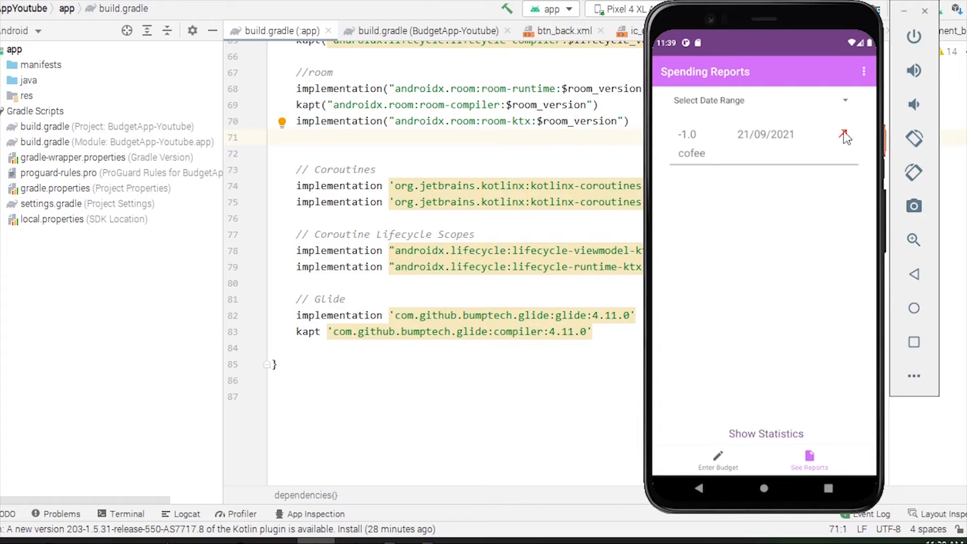
mouse_move(846, 146)
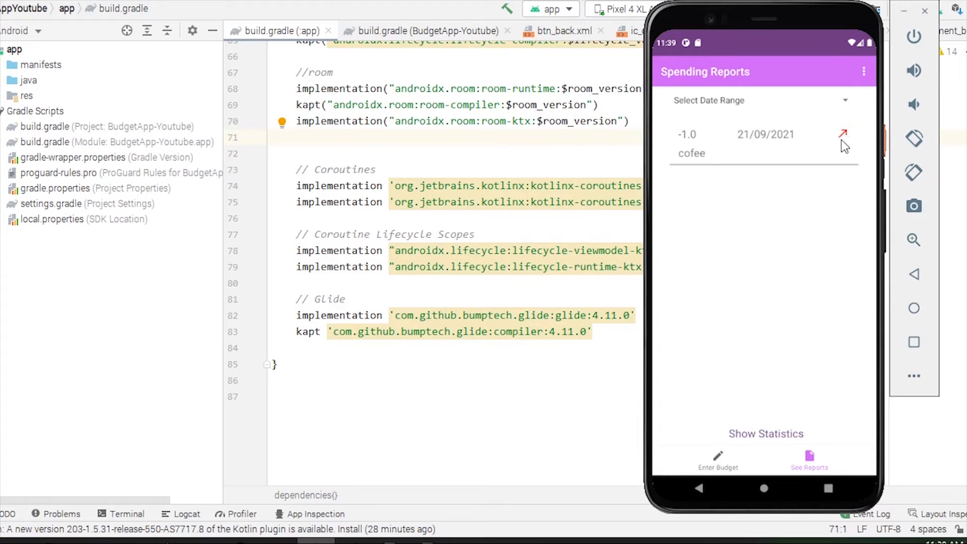
mouse_move(795, 277)
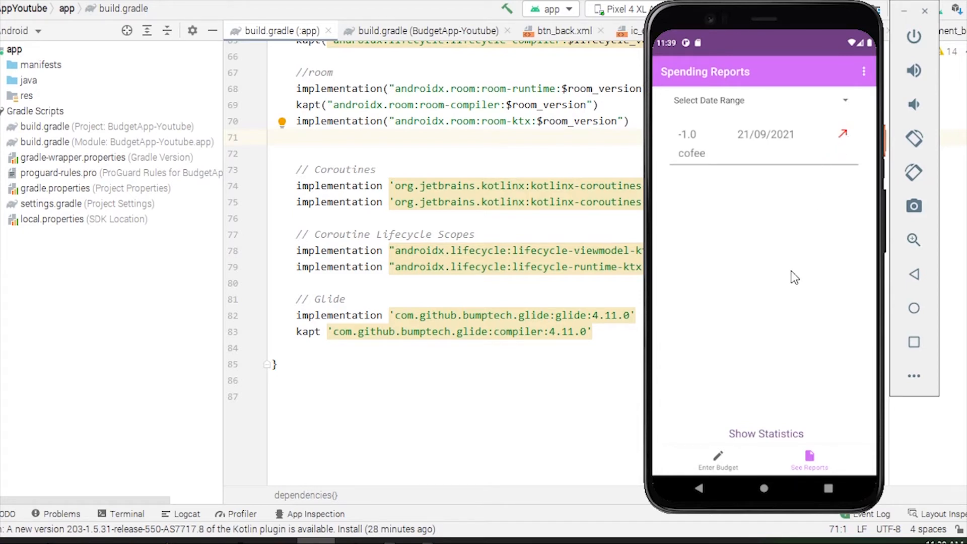
- Submit a 100 Barclays credit with purpose 'Sam sent me this as a gift'
left_click(719, 459)
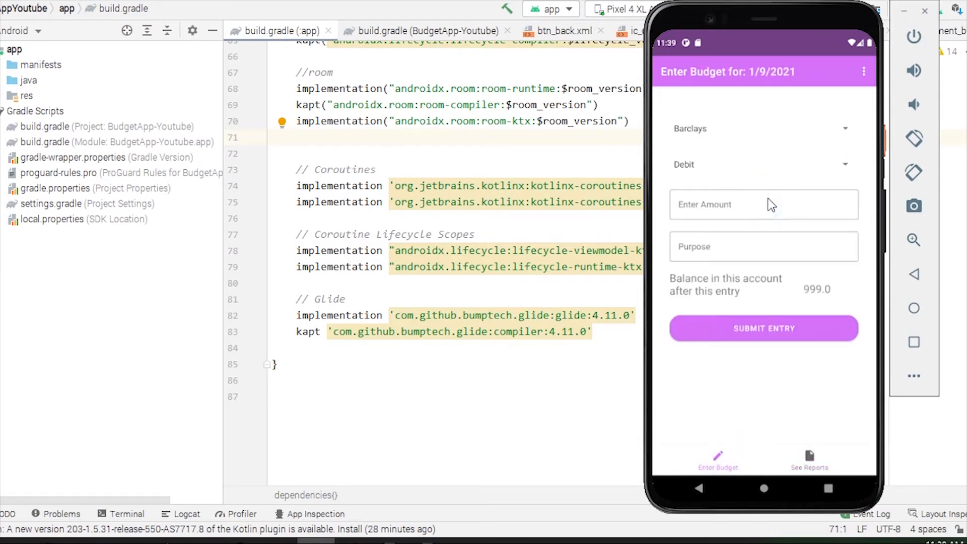
left_click(763, 164)
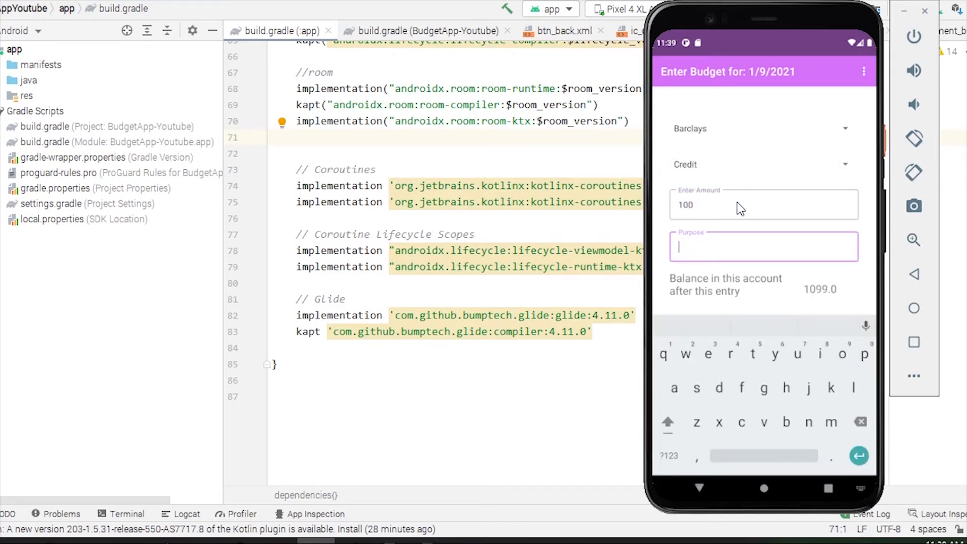
type("Sam sent m")
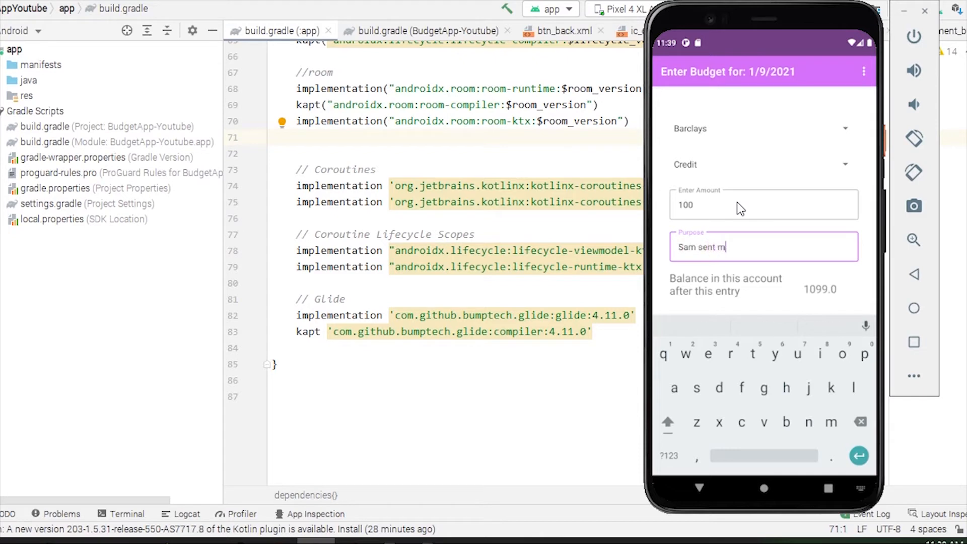
type("e this as a")
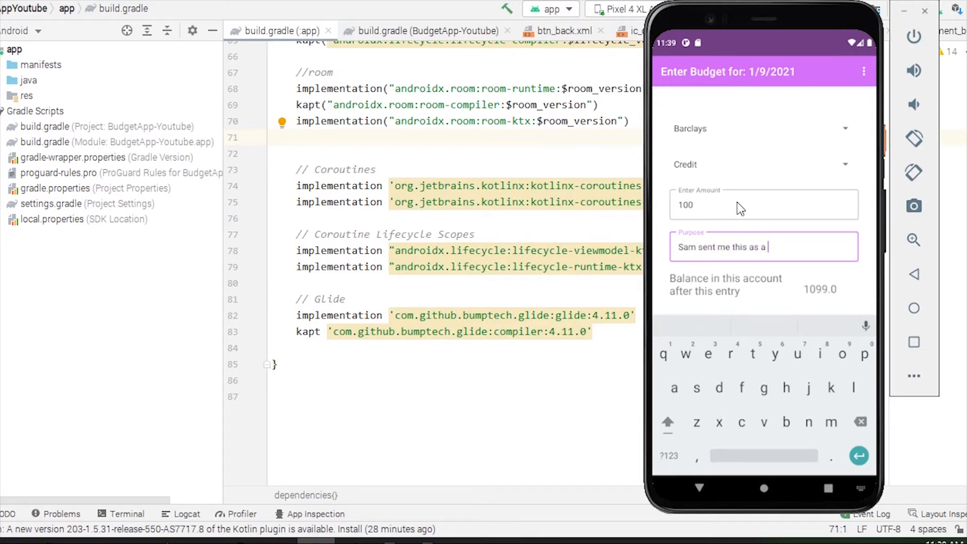
type("gift")
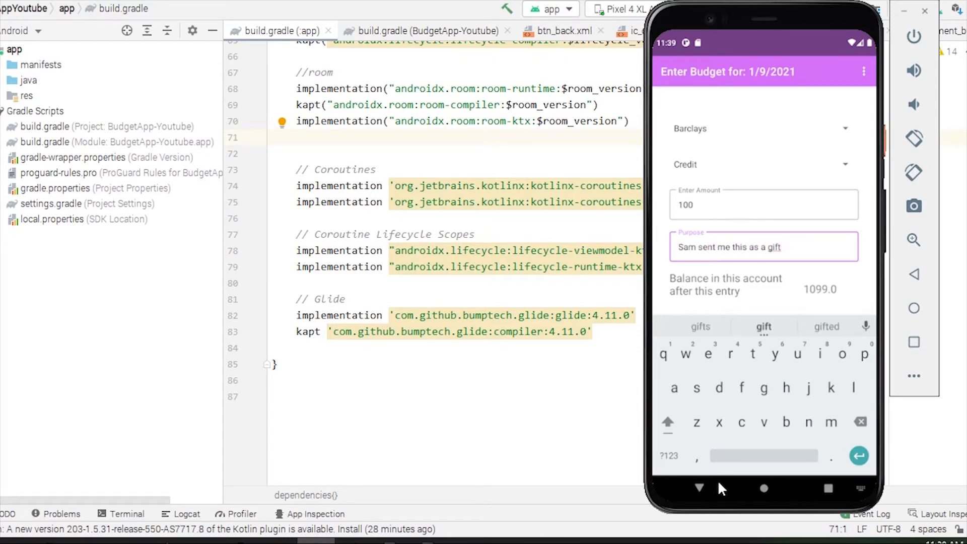
left_click(699, 488)
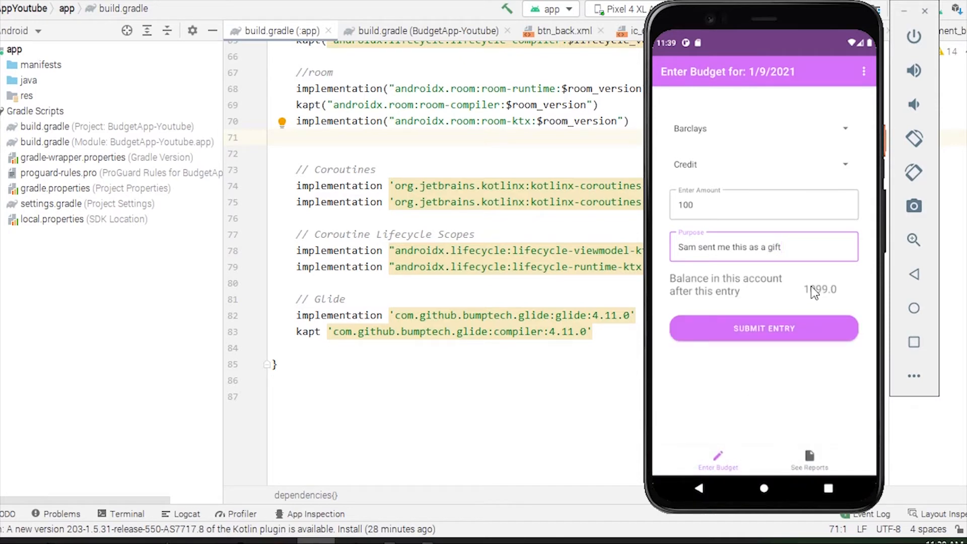
mouse_move(822, 303)
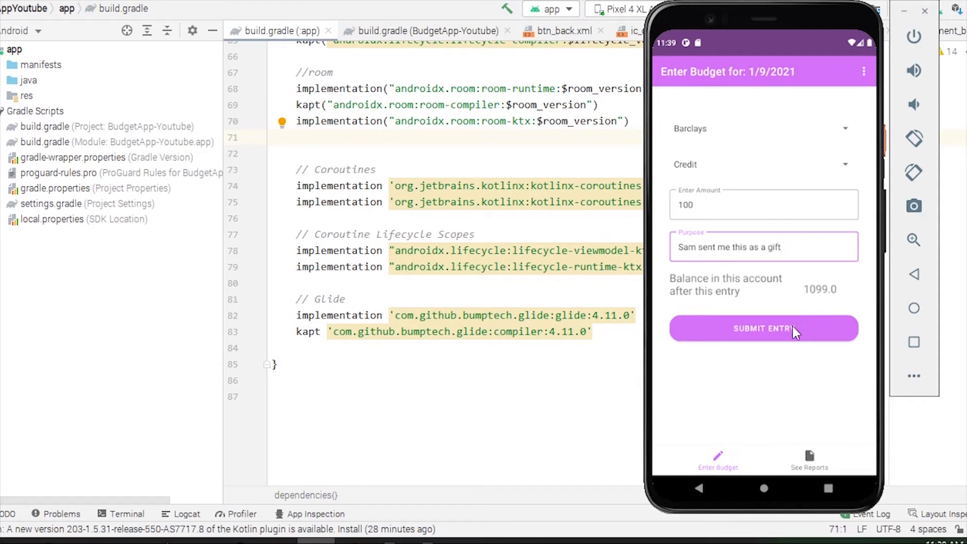
left_click(763, 328)
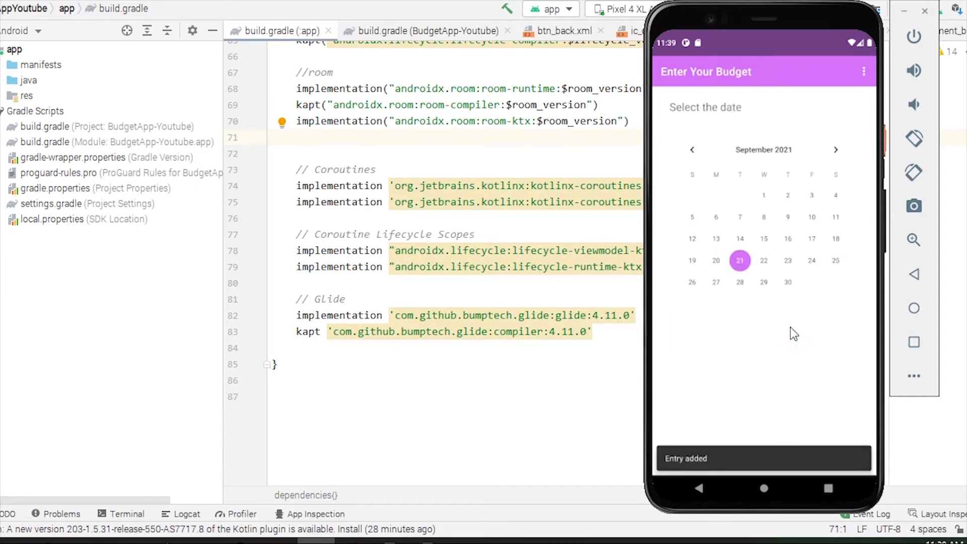
mouse_move(803, 476)
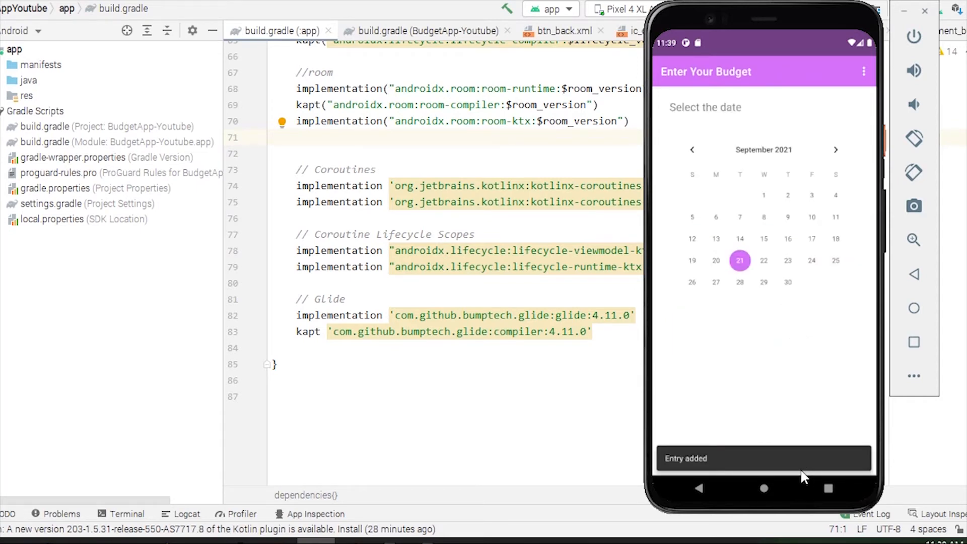
- Filter the spending report to Show All, then to 1 Week, leaving only the cofee entry
left_click(809, 460)
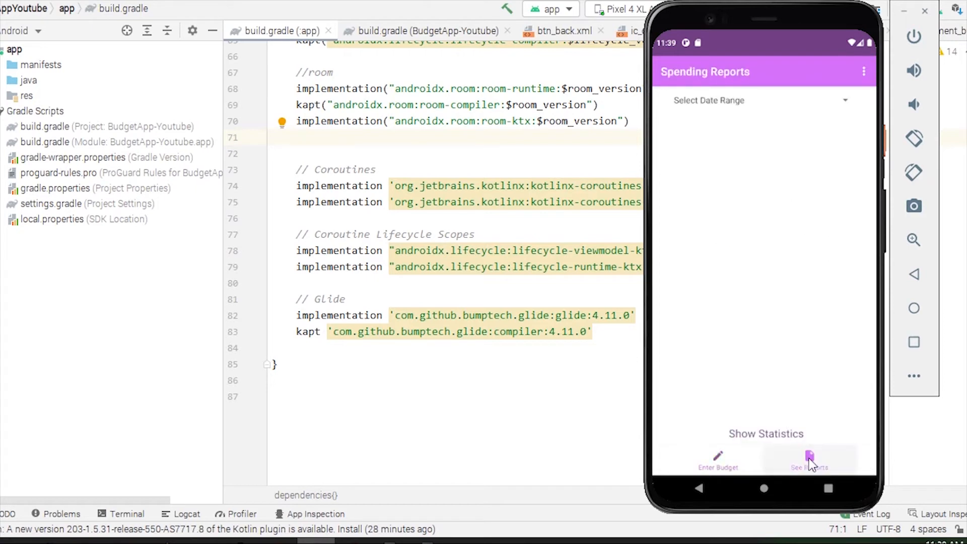
left_click(809, 460)
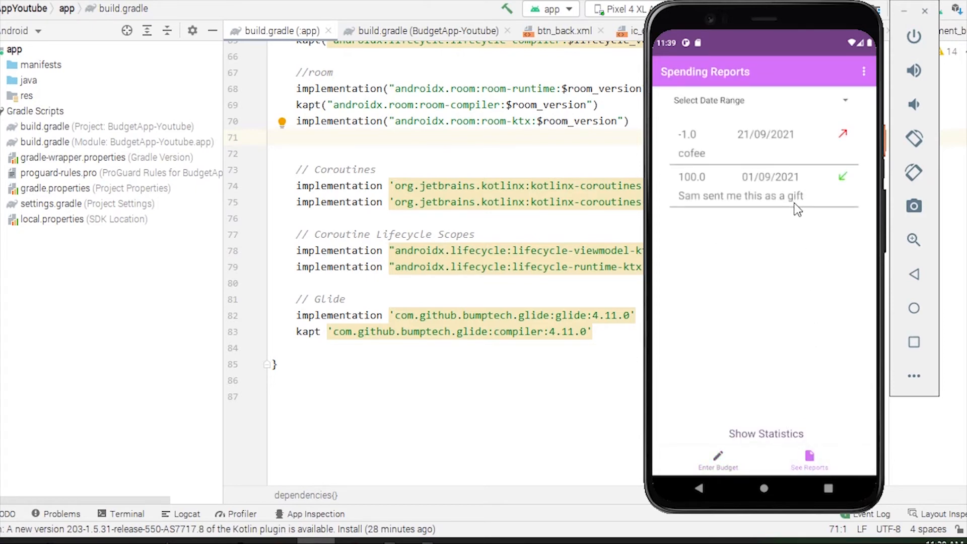
mouse_move(727, 211)
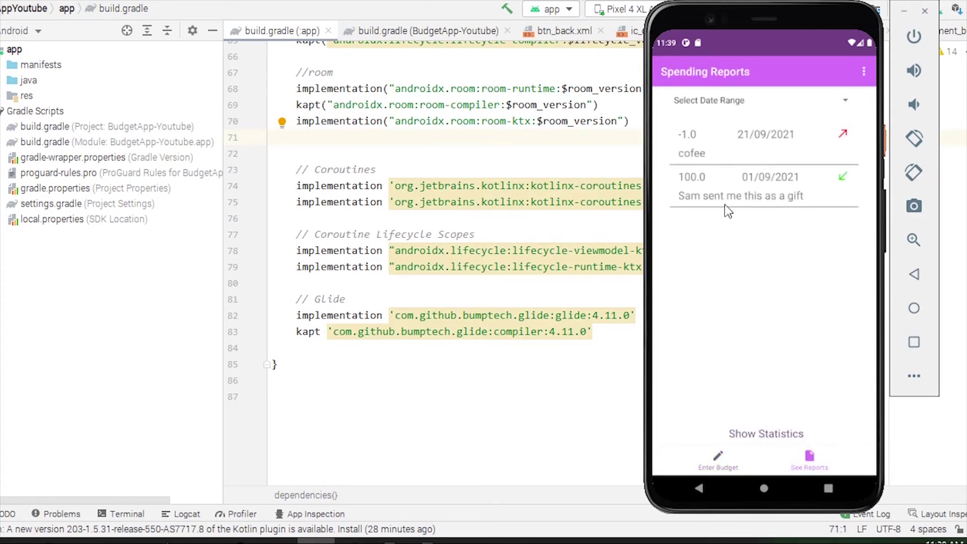
mouse_move(753, 199)
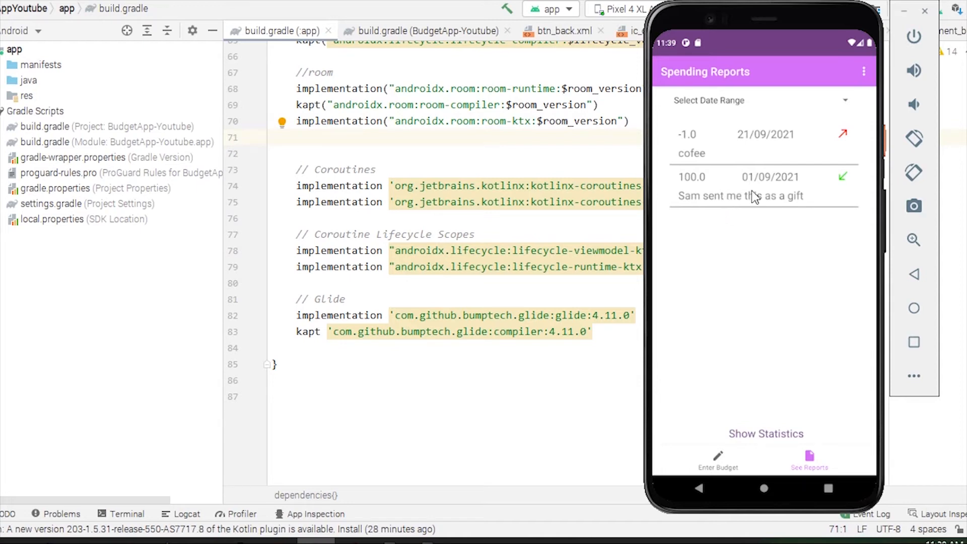
mouse_move(759, 103)
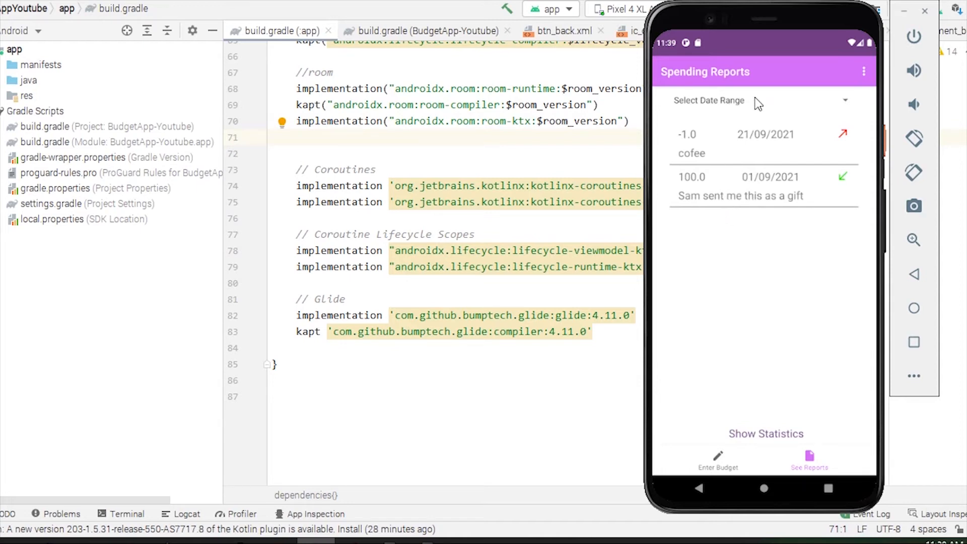
mouse_move(785, 113)
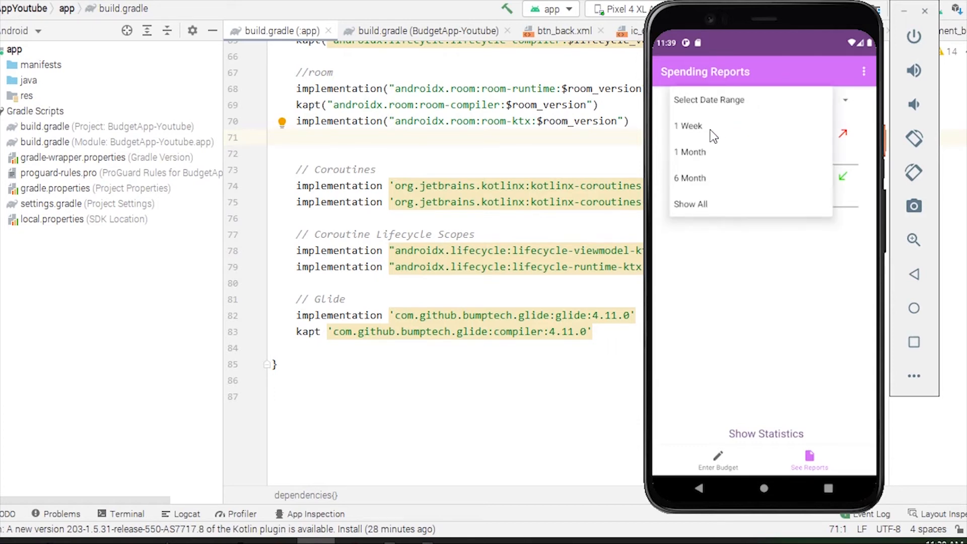
mouse_move(714, 208)
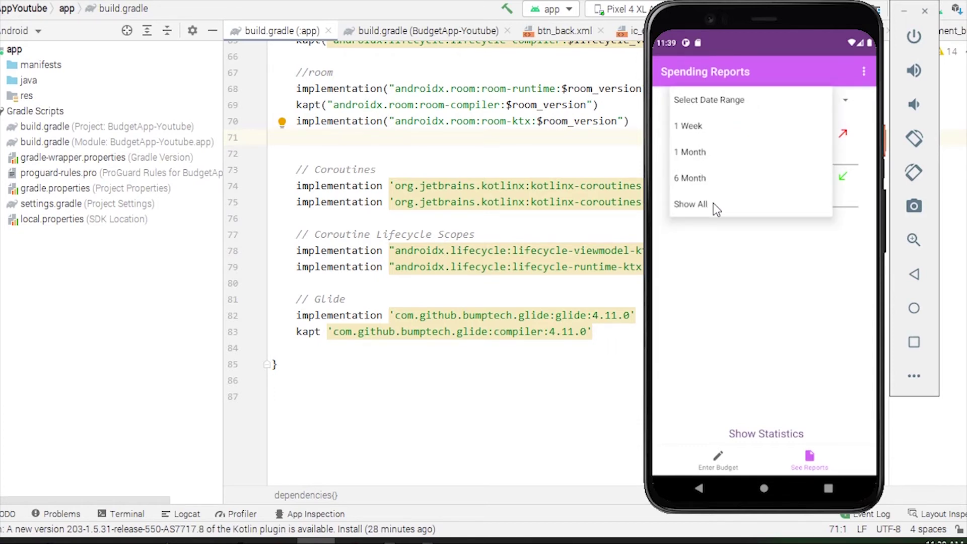
mouse_move(706, 221)
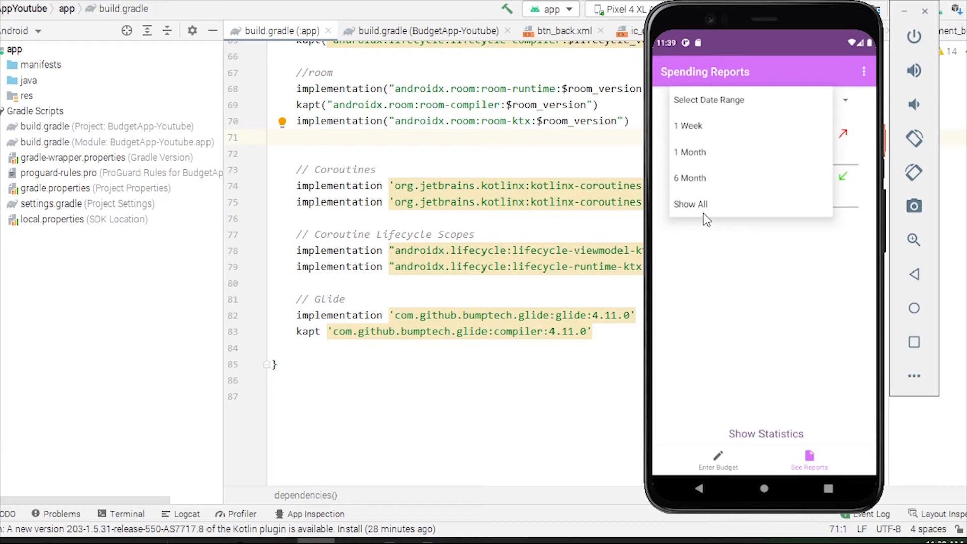
left_click(691, 204)
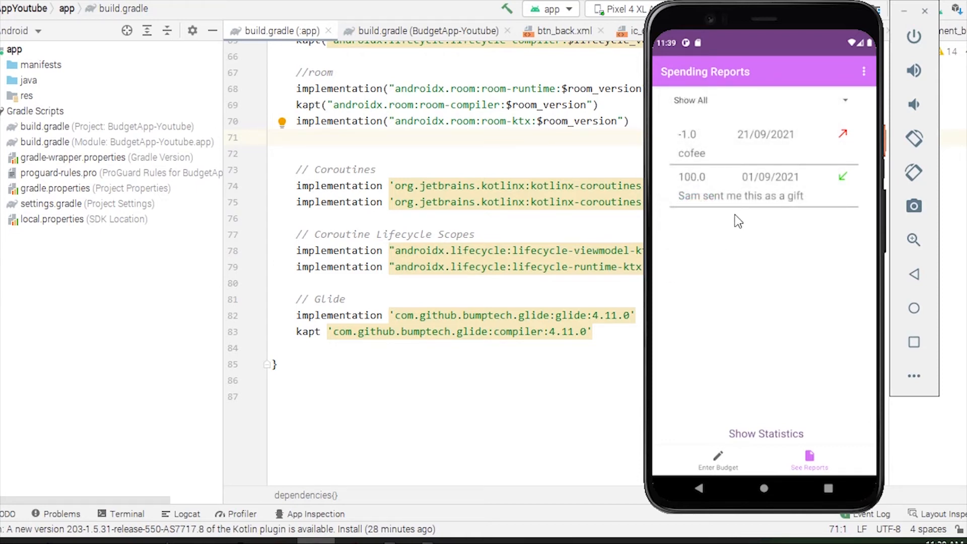
mouse_move(738, 218)
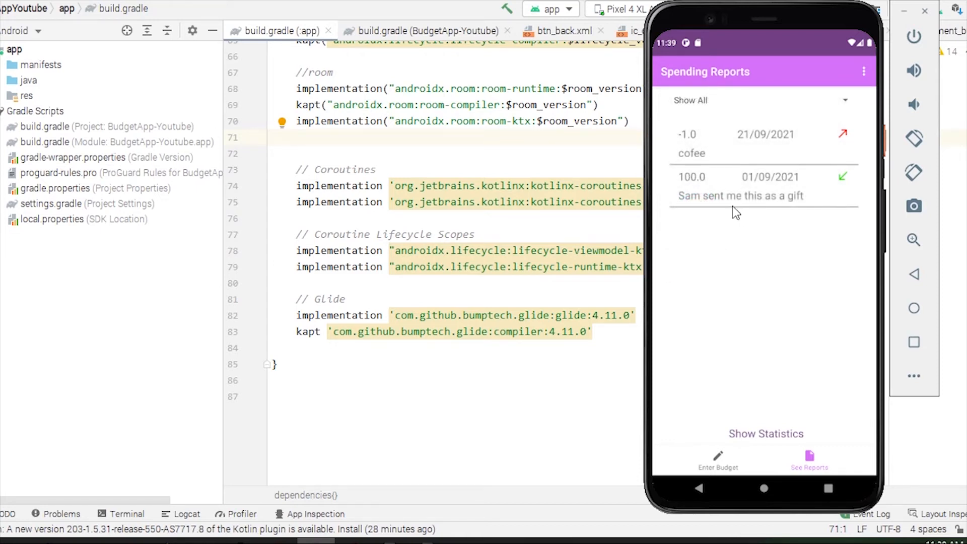
mouse_move(810, 128)
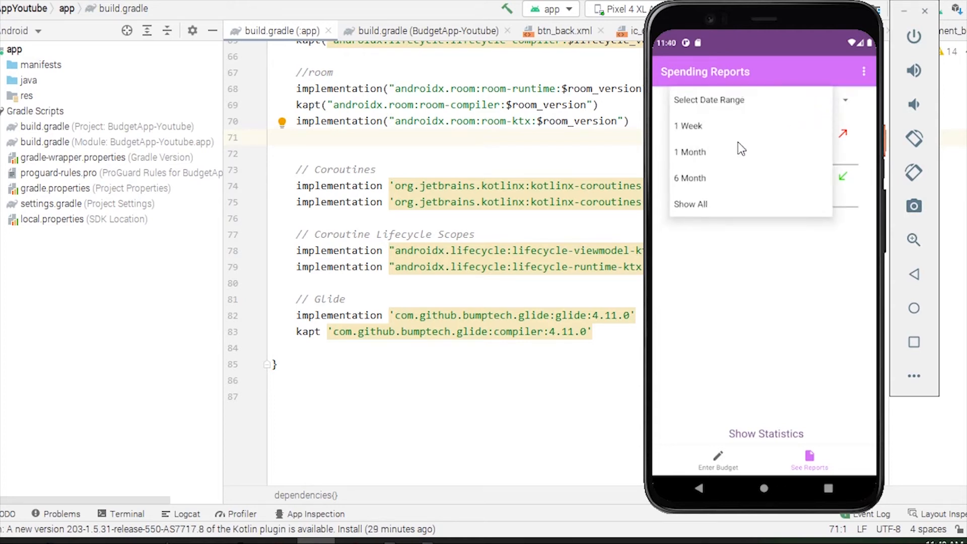
mouse_move(710, 183)
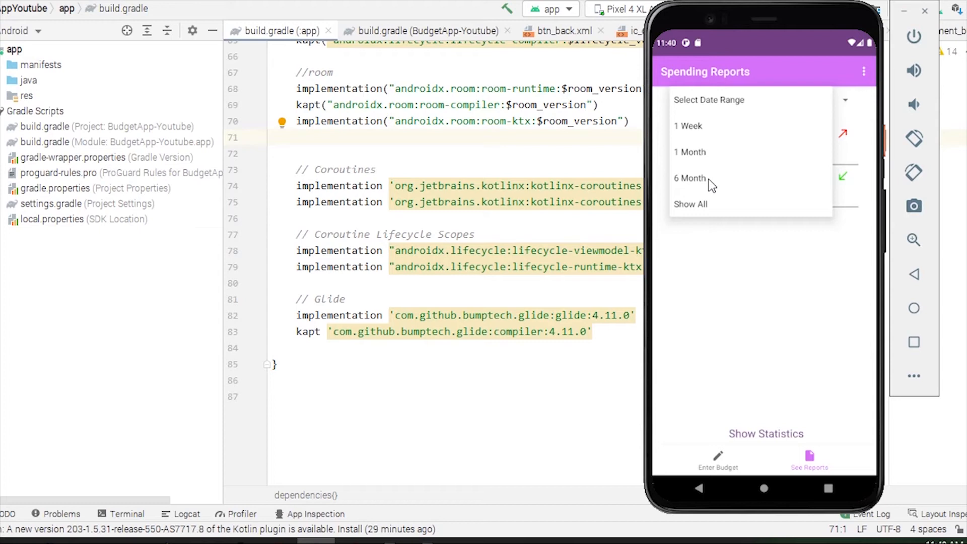
mouse_move(710, 187)
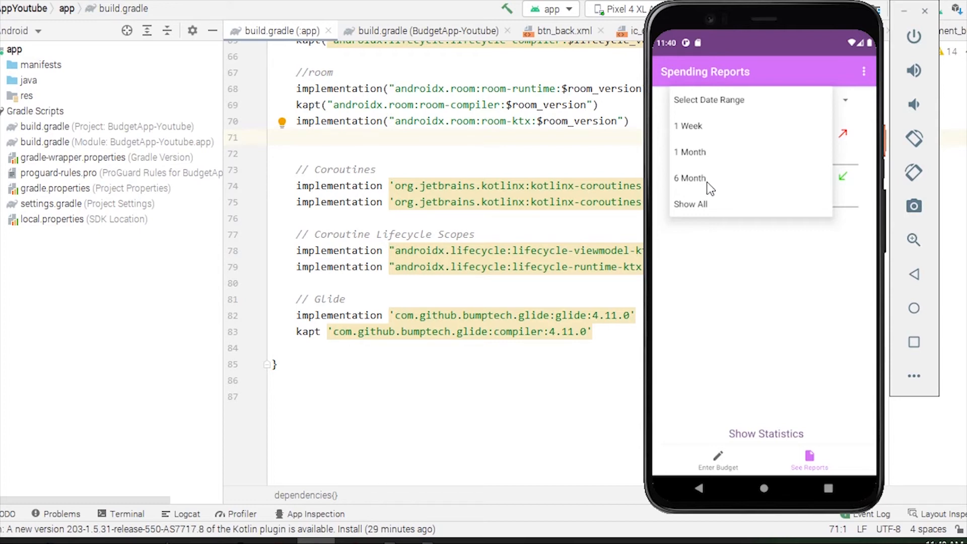
mouse_move(710, 192)
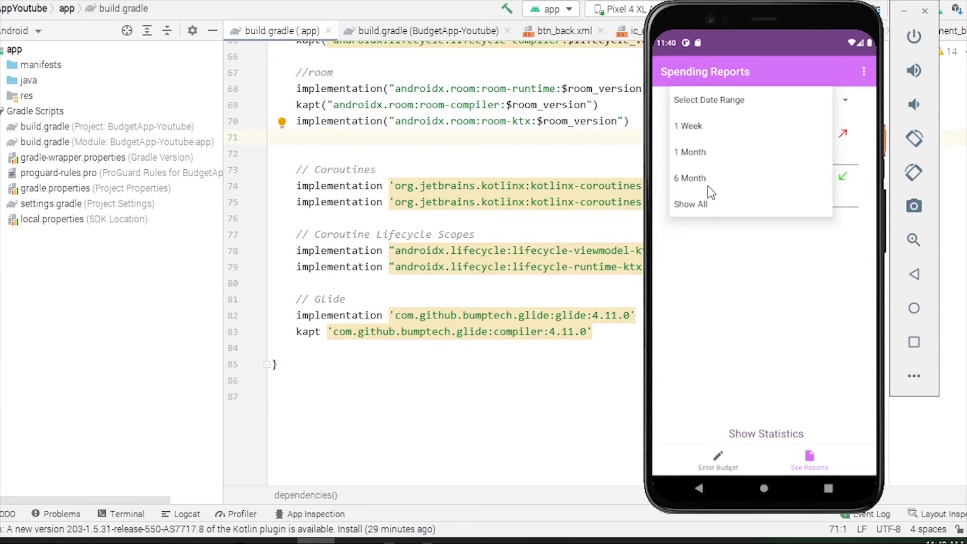
mouse_move(705, 133)
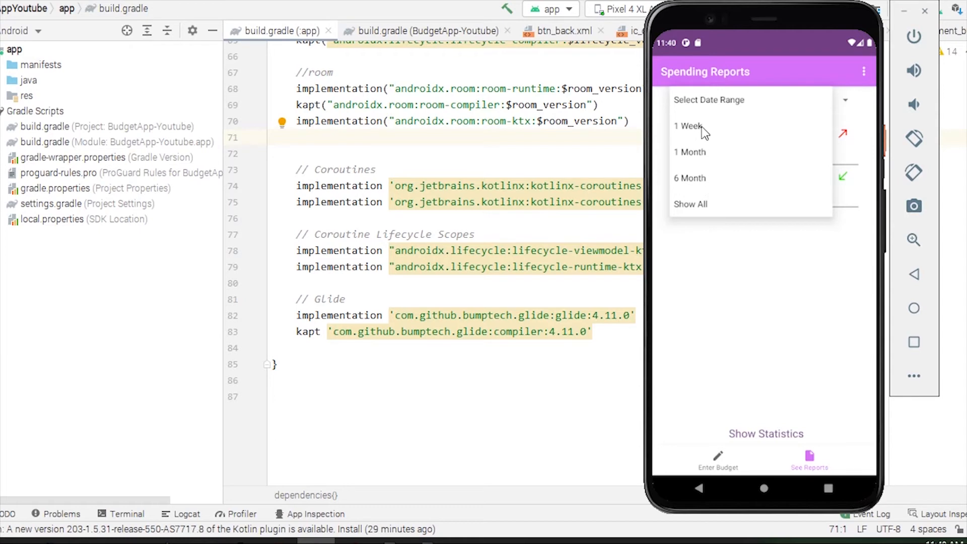
left_click(687, 126)
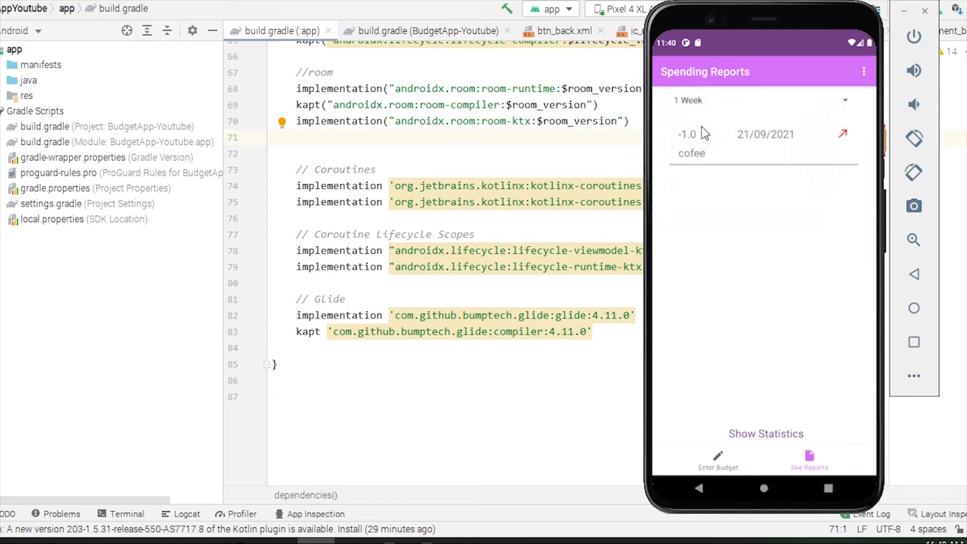
mouse_move(764, 187)
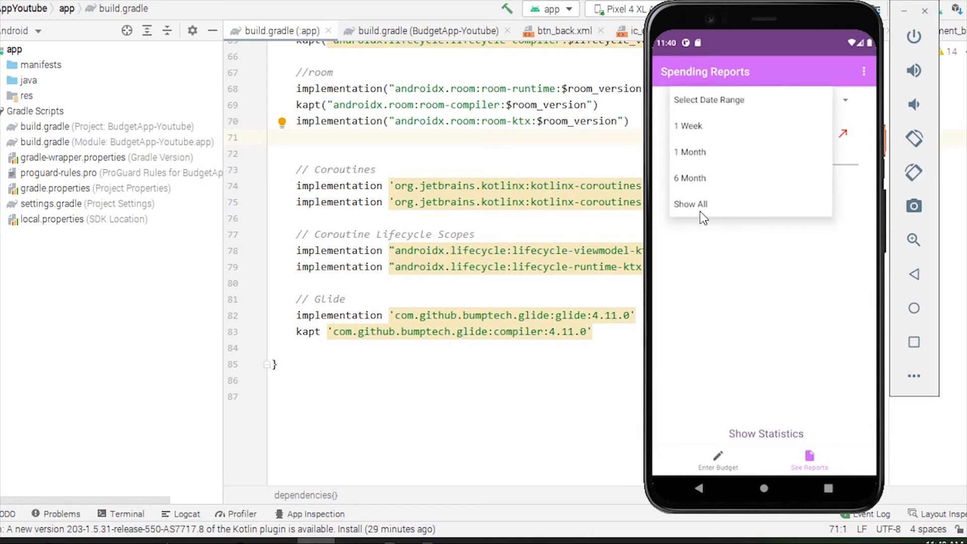
left_click(690, 204)
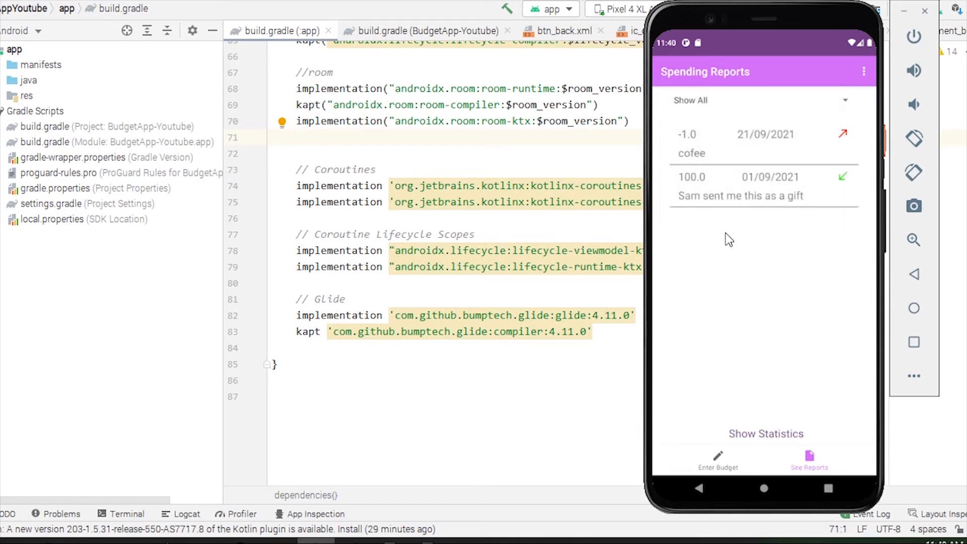
mouse_move(755, 439)
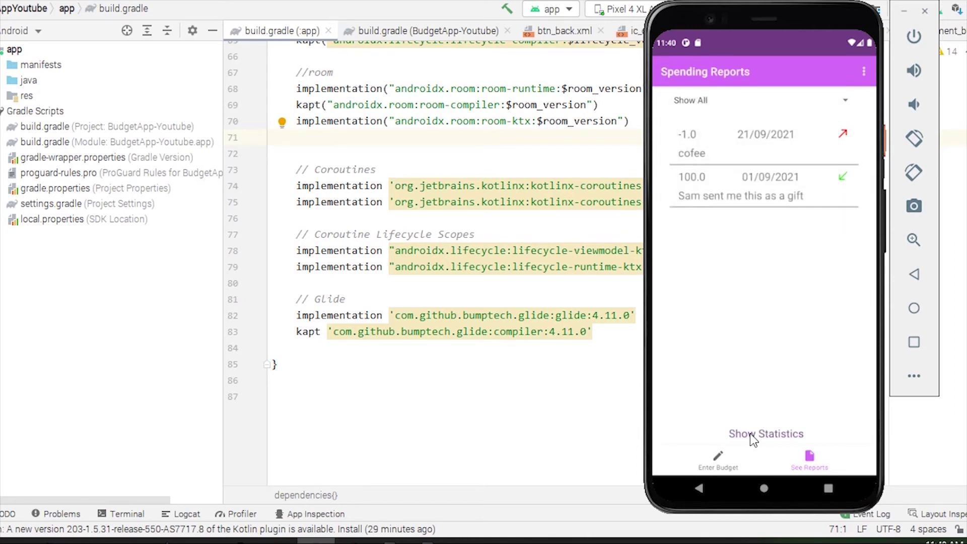
mouse_move(752, 438)
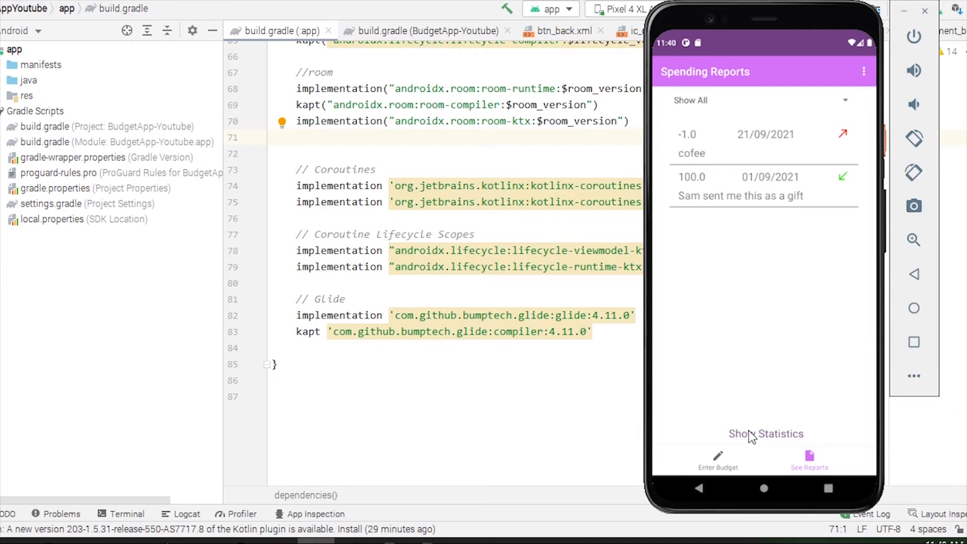
left_click(766, 433)
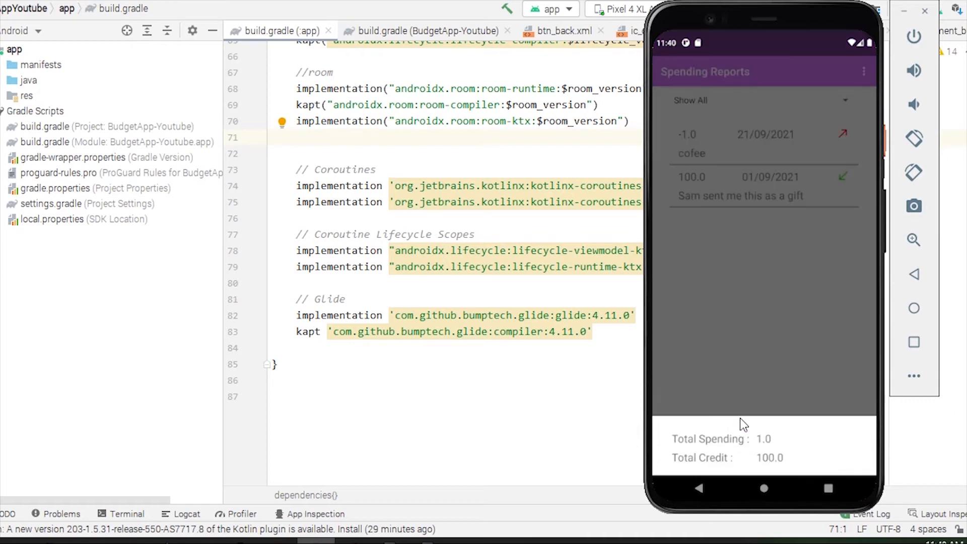
mouse_move(740, 445)
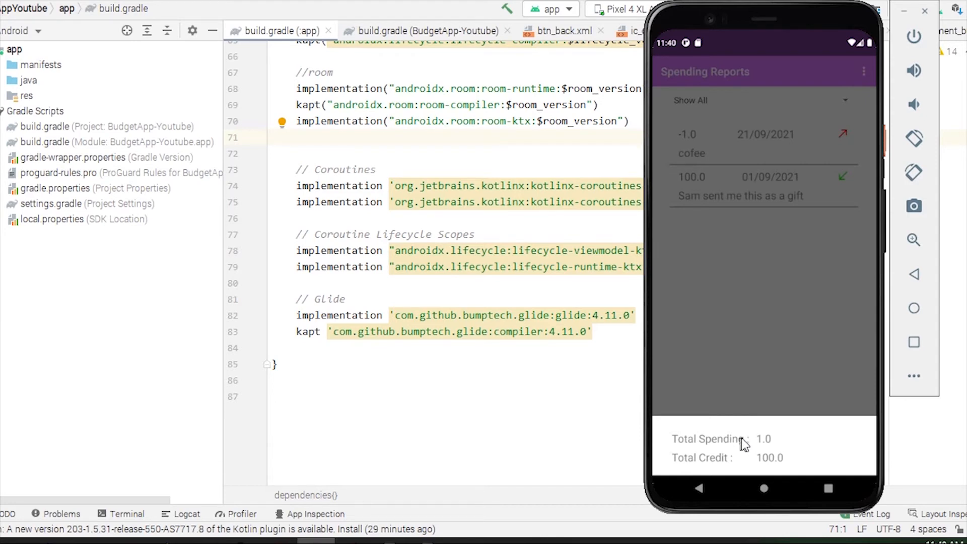
mouse_move(766, 466)
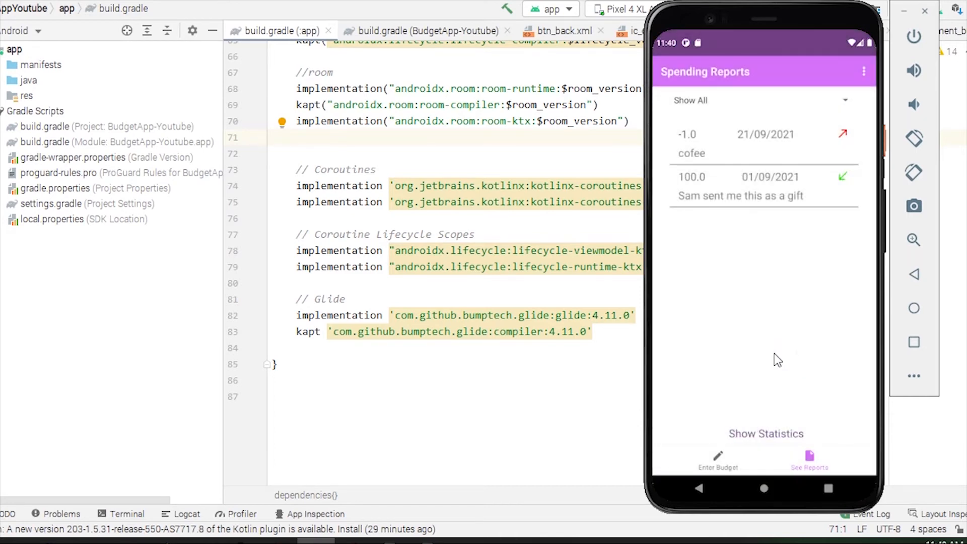
mouse_move(751, 150)
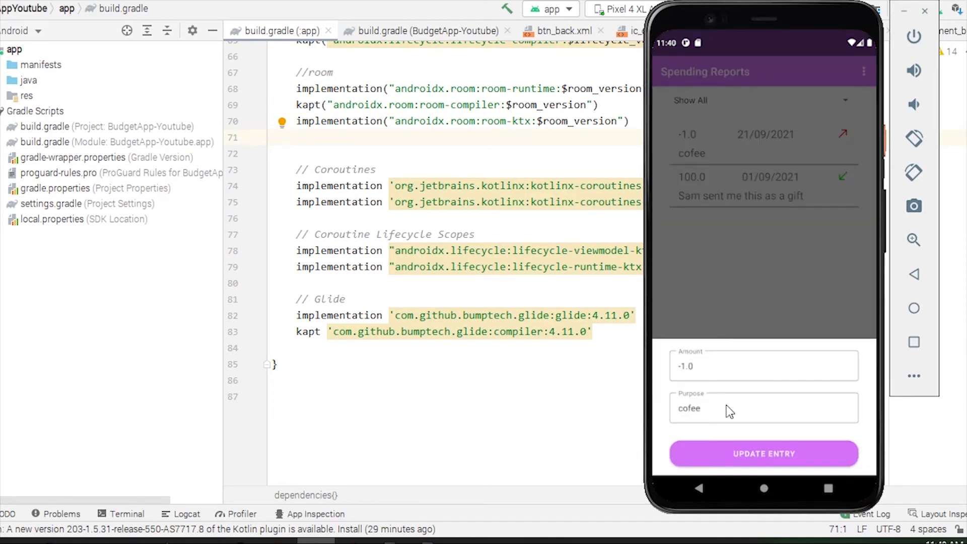
- Append ' test' to the coffee entry's purpose and update the entry
left_click(763, 408)
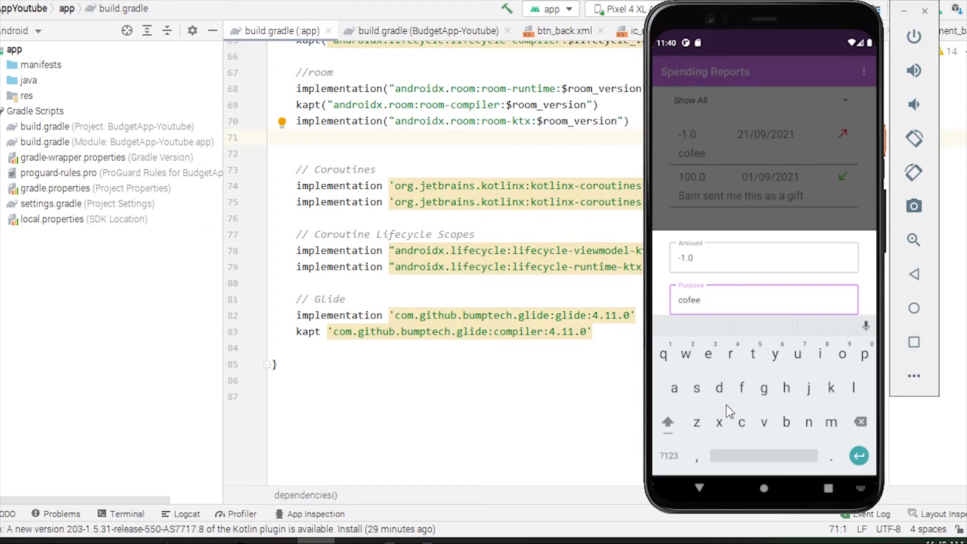
type("test")
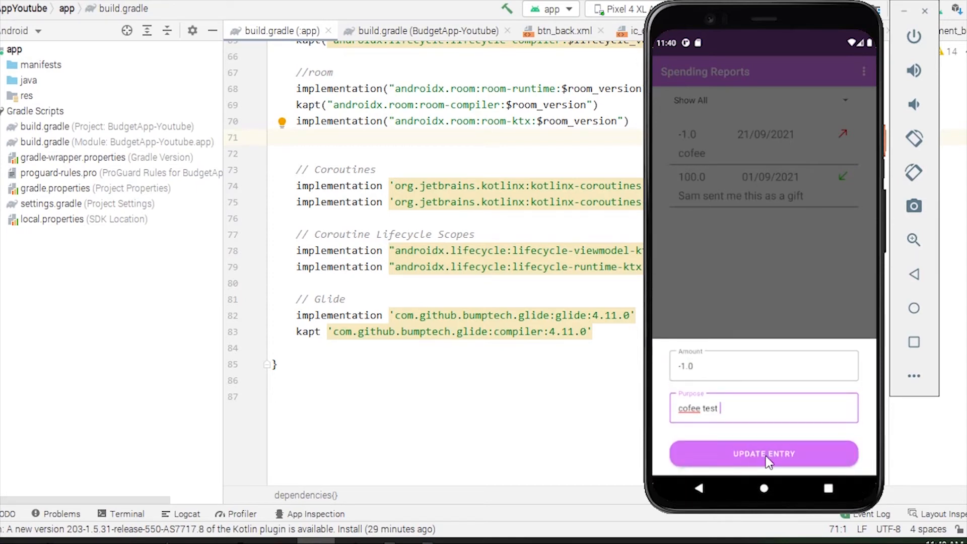
left_click(764, 453)
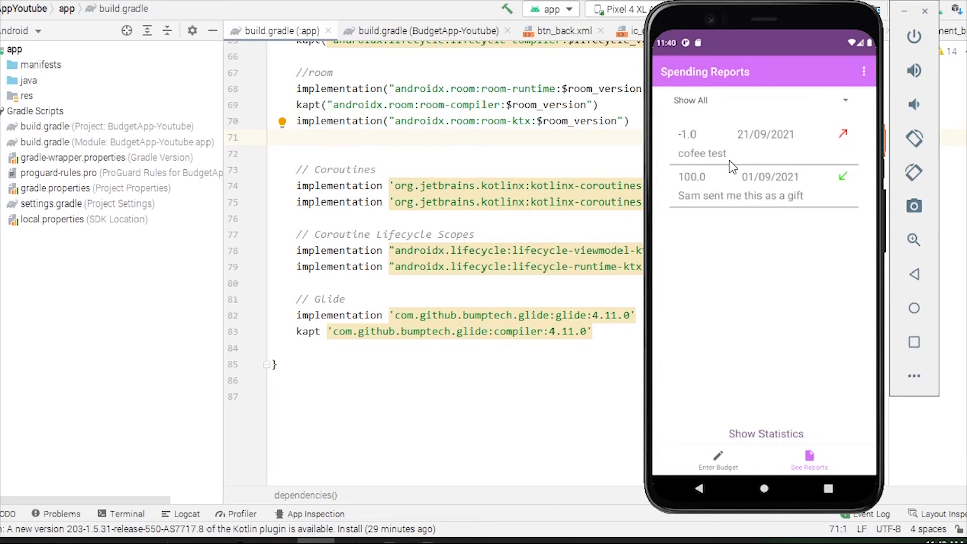
mouse_move(697, 212)
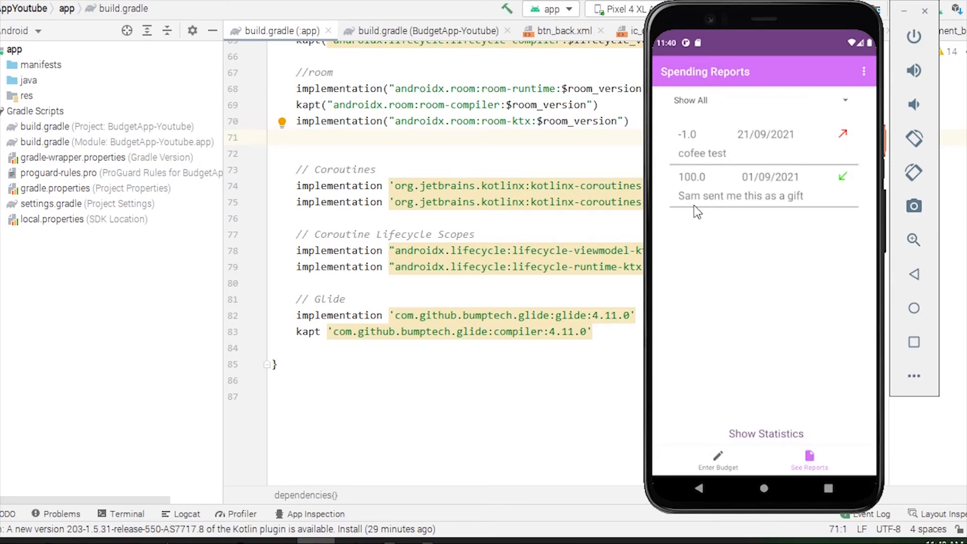
mouse_move(826, 205)
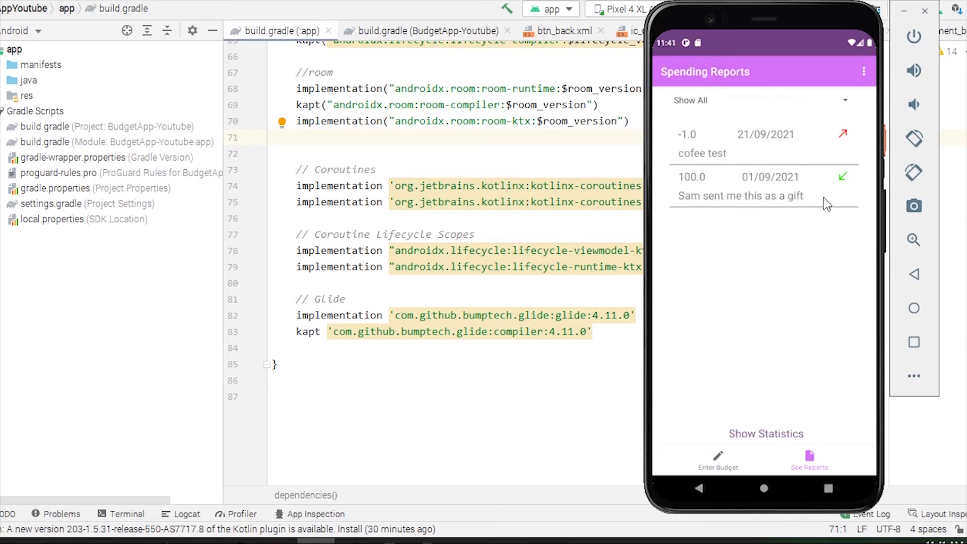
mouse_move(786, 204)
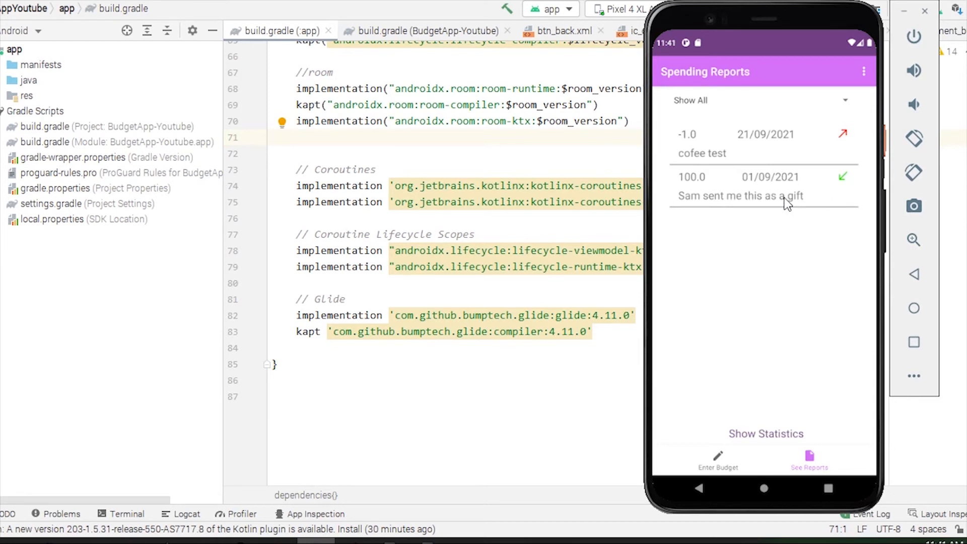
mouse_move(779, 210)
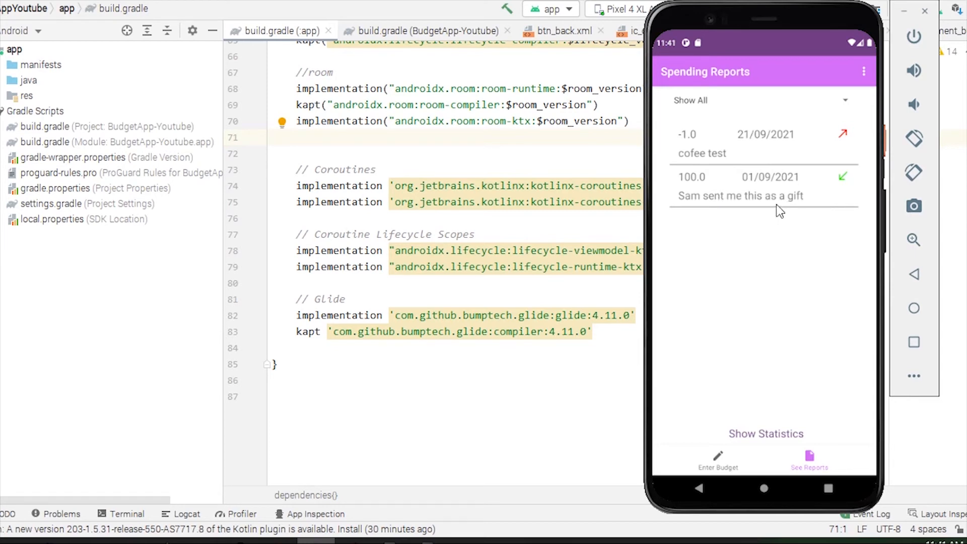
mouse_move(740, 196)
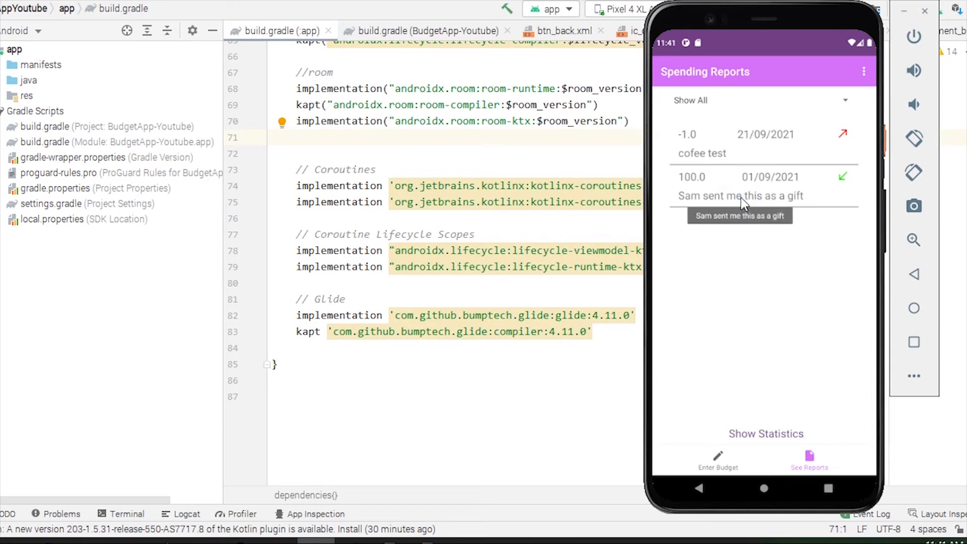
mouse_move(745, 212)
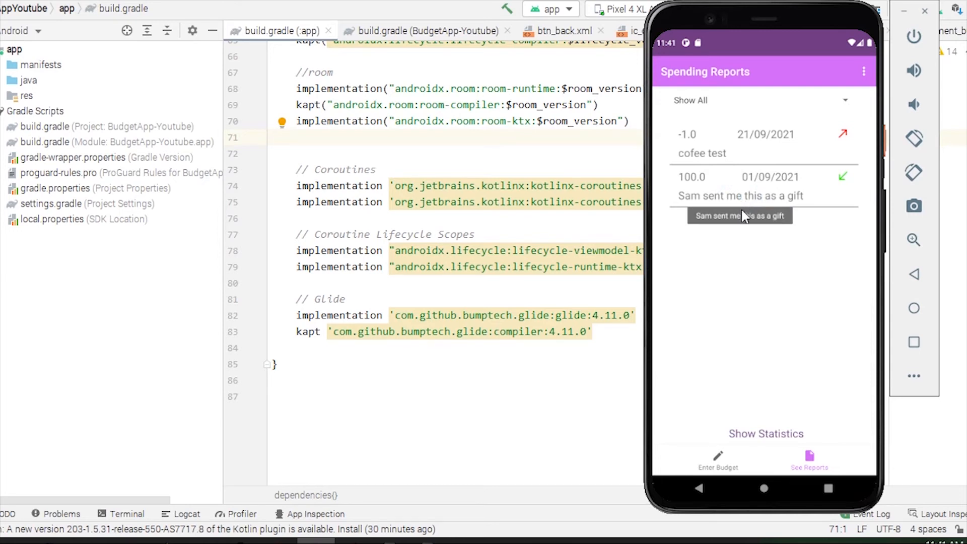
mouse_move(707, 148)
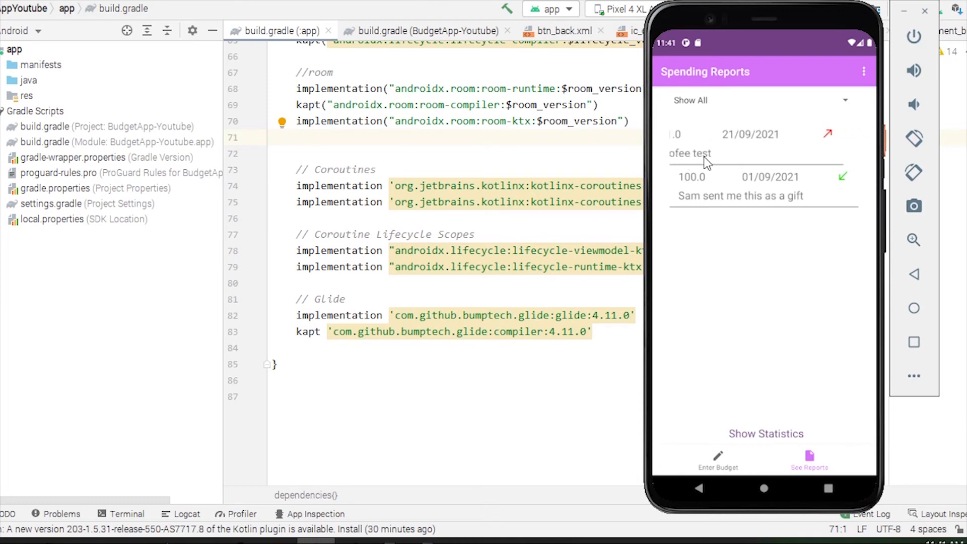
- Delete the 'cofee test' entry, undo the deletion, and go to Enter Budget
left_click(701, 148)
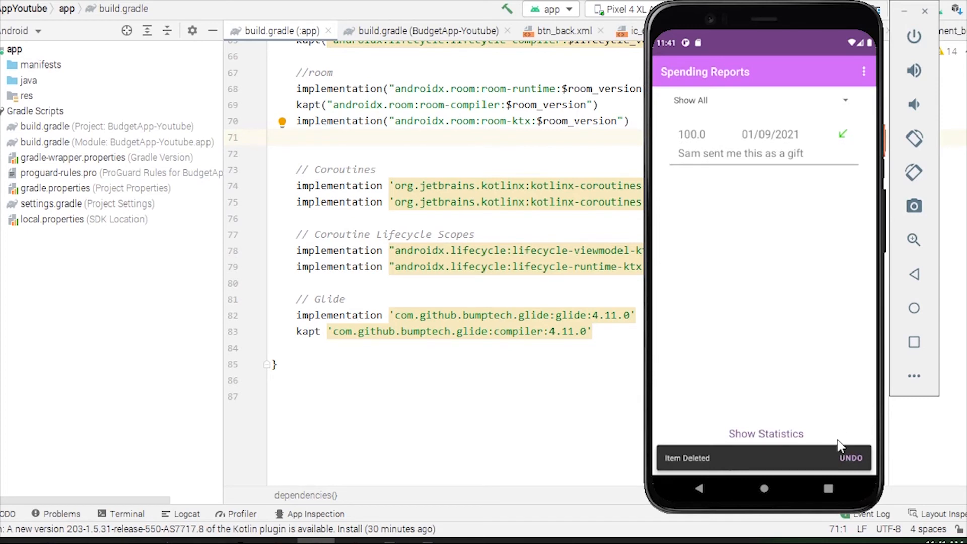
left_click(851, 458)
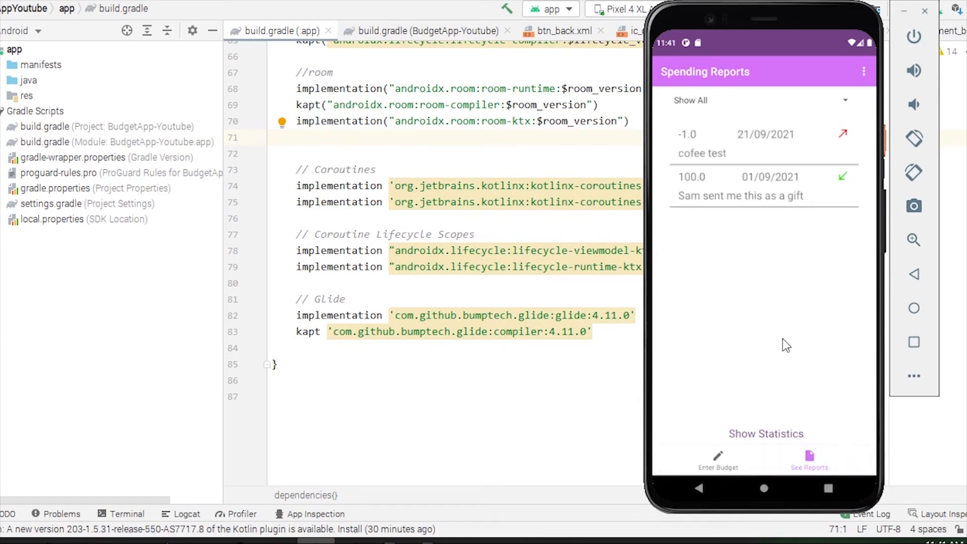
mouse_move(801, 285)
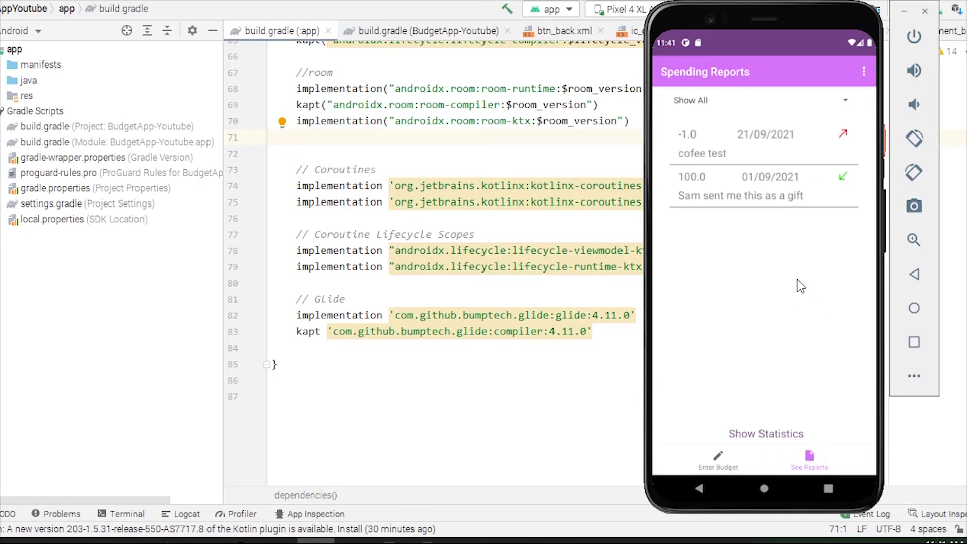
mouse_move(847, 107)
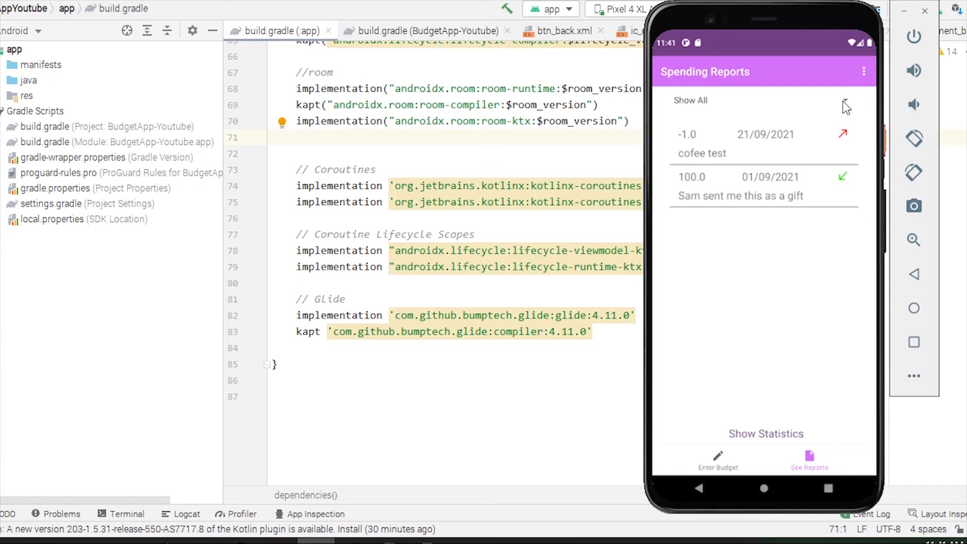
left_click(717, 460)
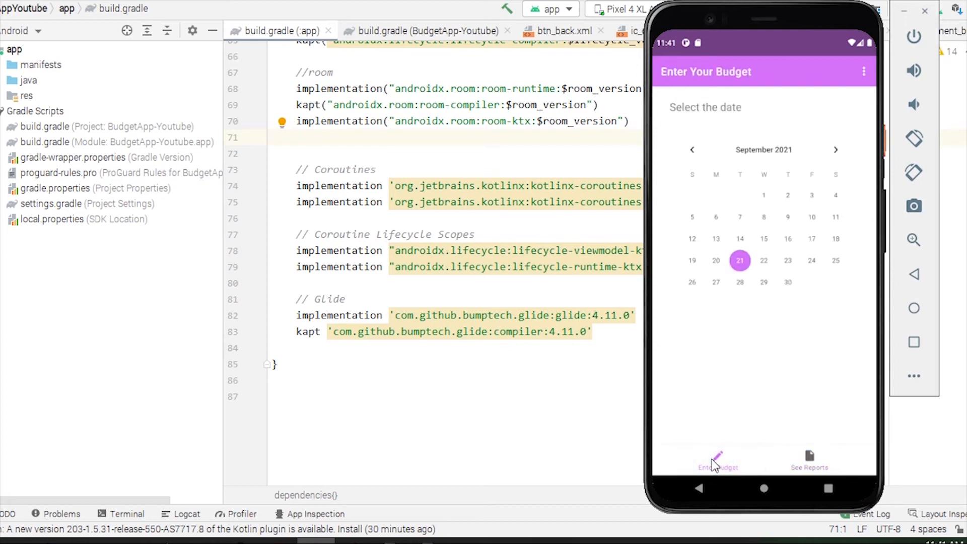
- Check the profile's 1099.0 balance, then return to See Reports
left_click(864, 71)
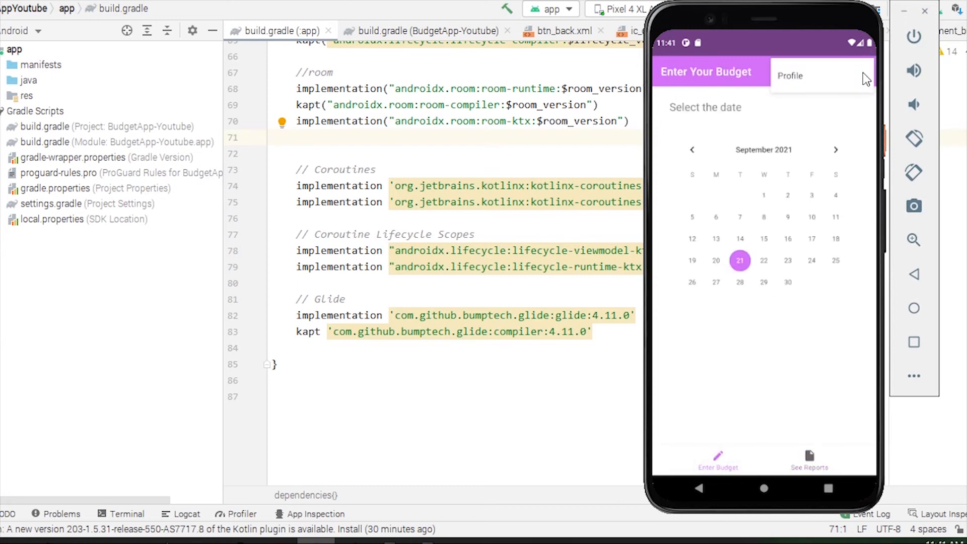
left_click(790, 75)
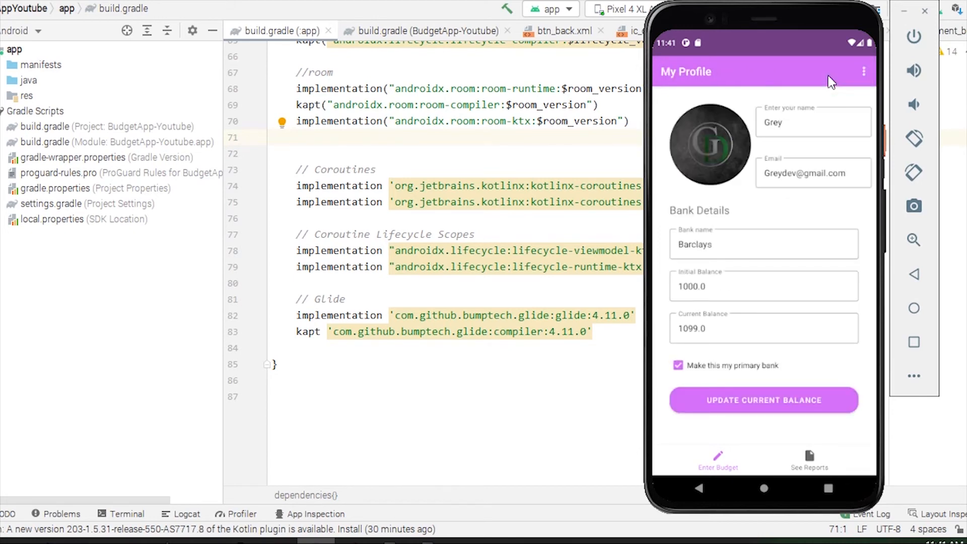
mouse_move(708, 340)
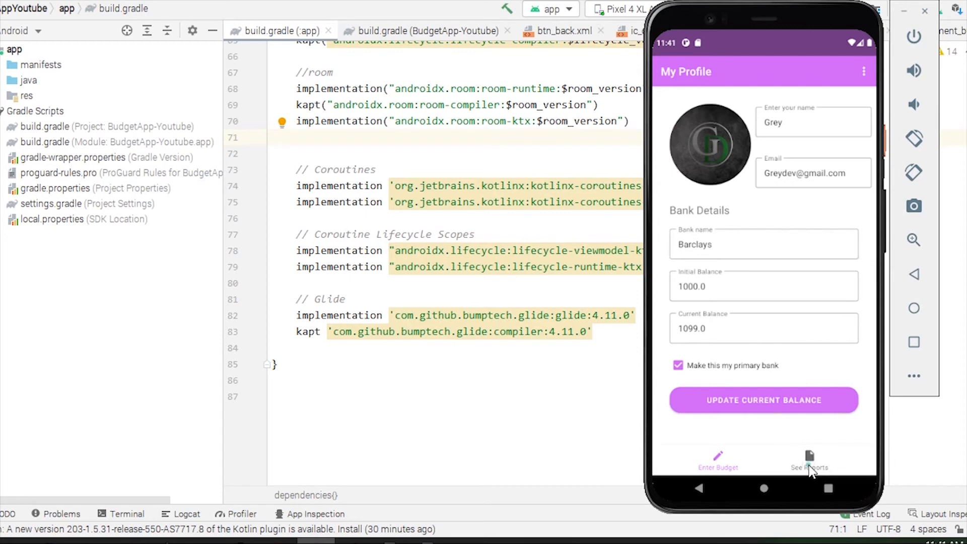
left_click(809, 461)
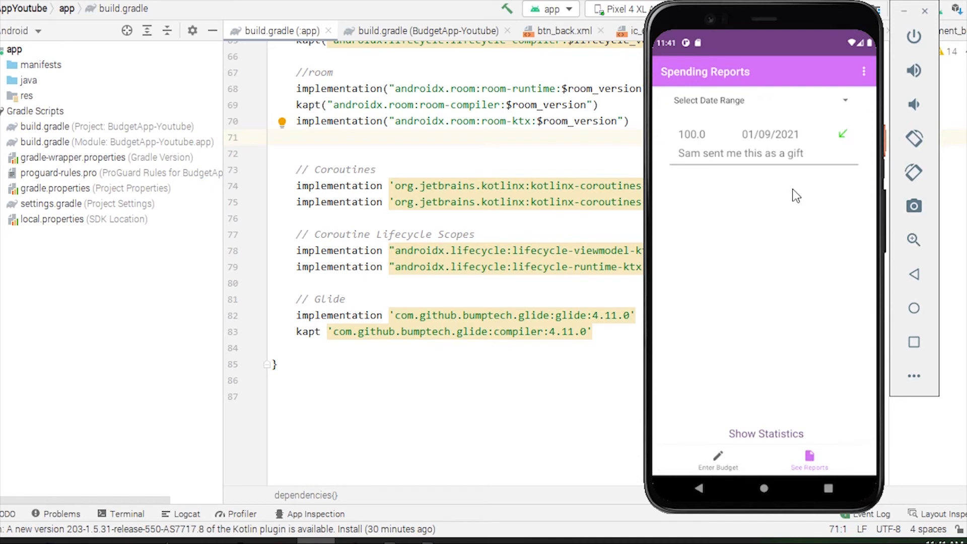
mouse_move(792, 198)
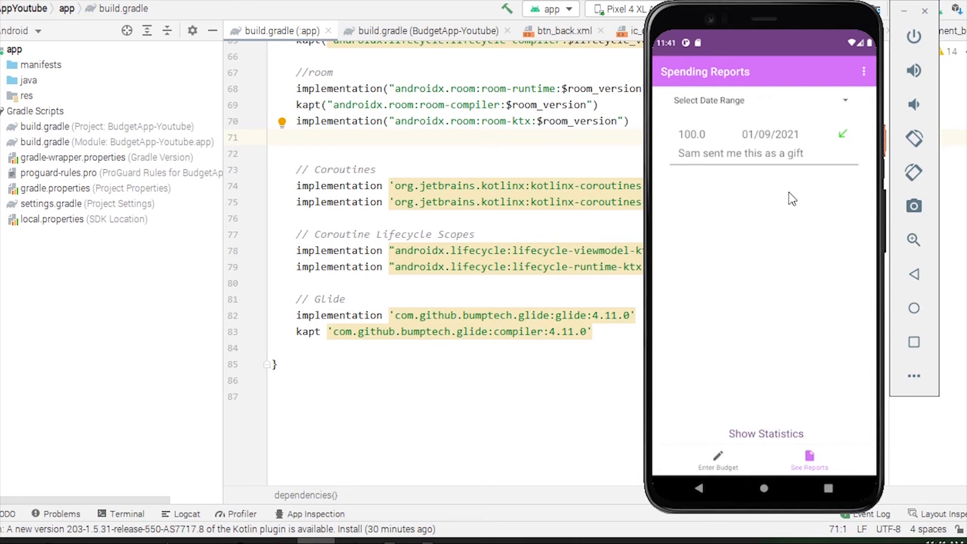
mouse_move(862, 63)
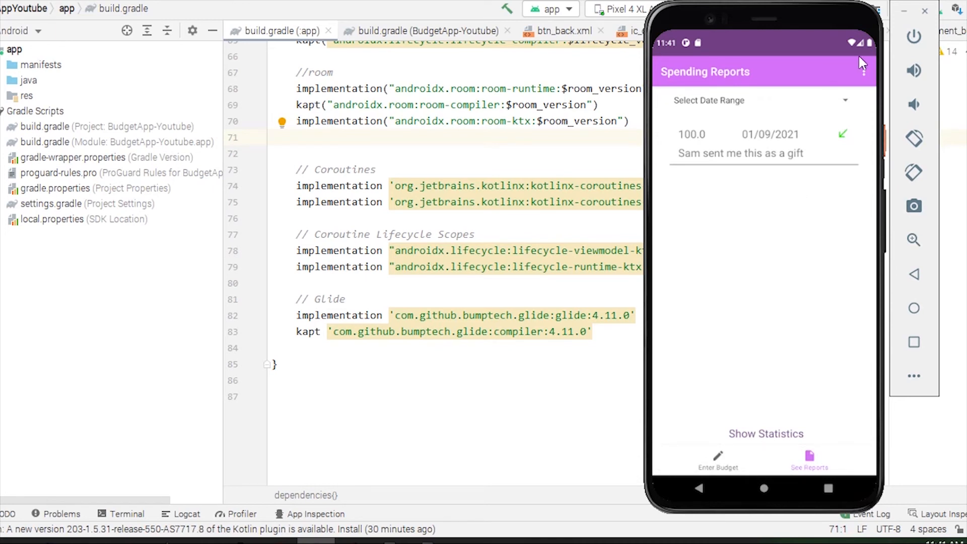
- Reopen the profile showing Barclays with 1000.0 initial and 1099.0 current balance
left_click(864, 59)
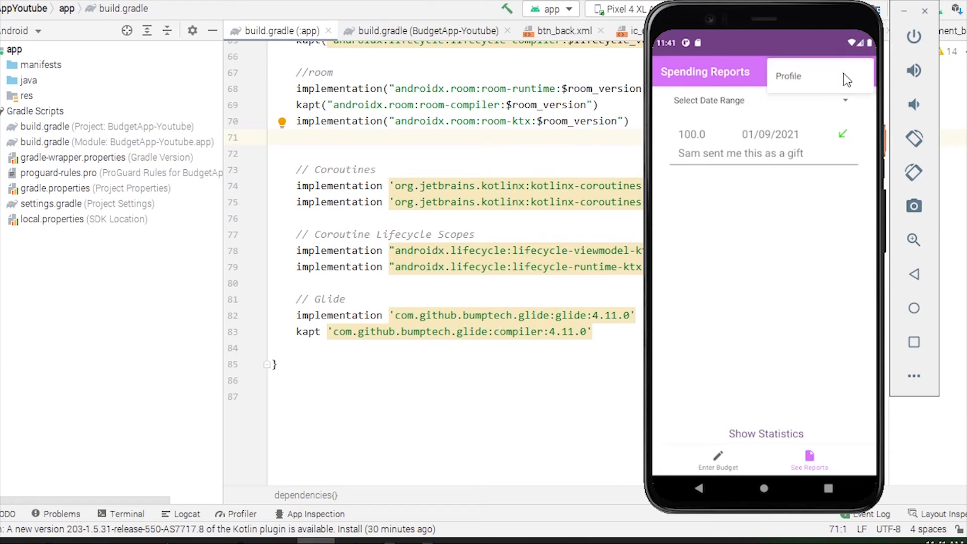
left_click(788, 75)
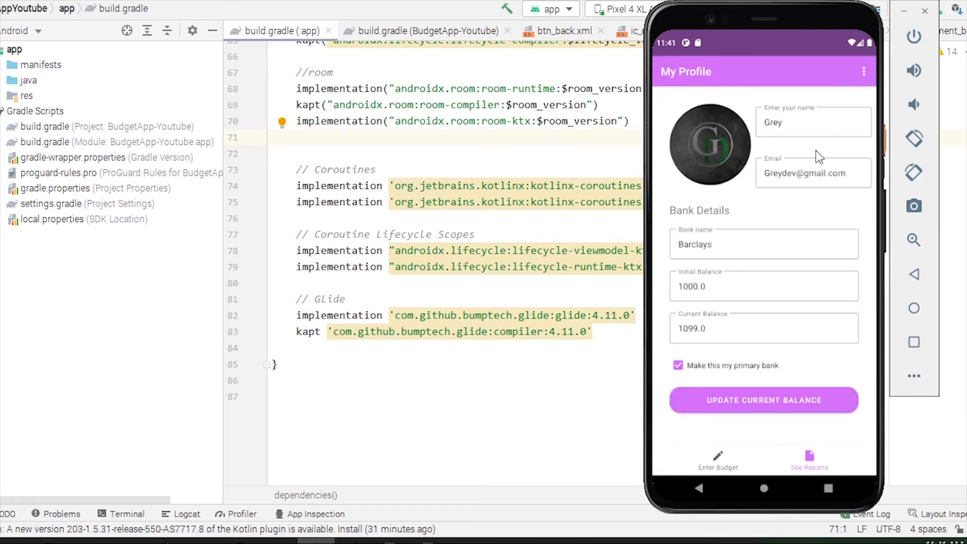
mouse_move(807, 320)
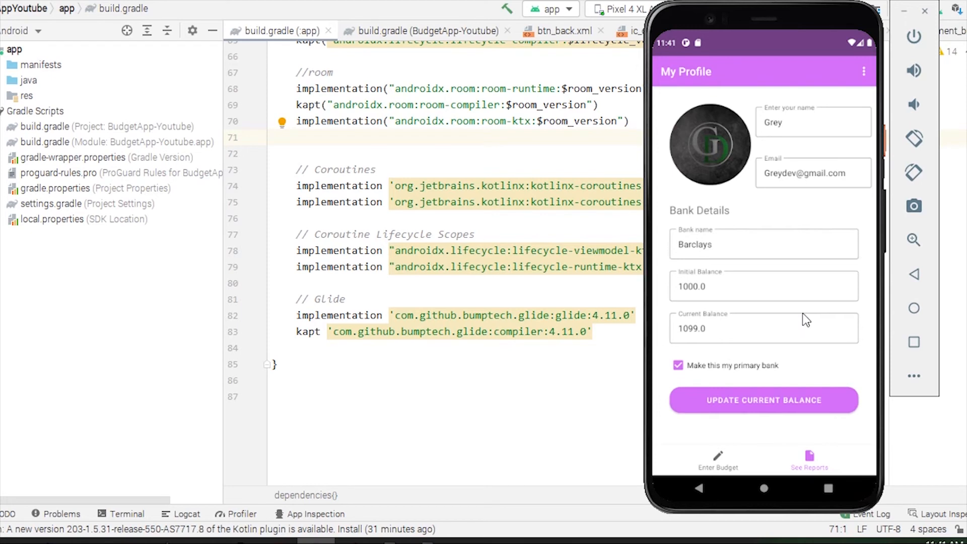
mouse_move(816, 314)
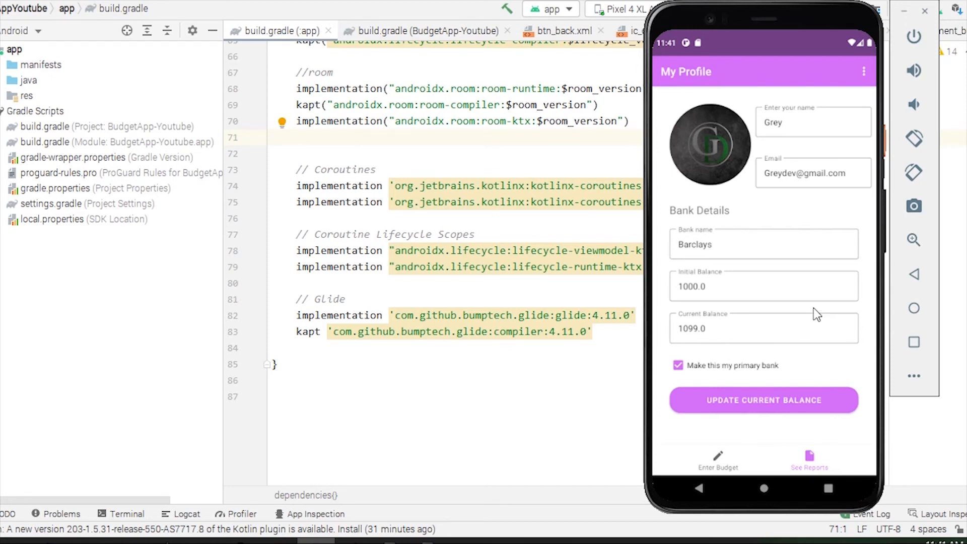
mouse_move(809, 324)
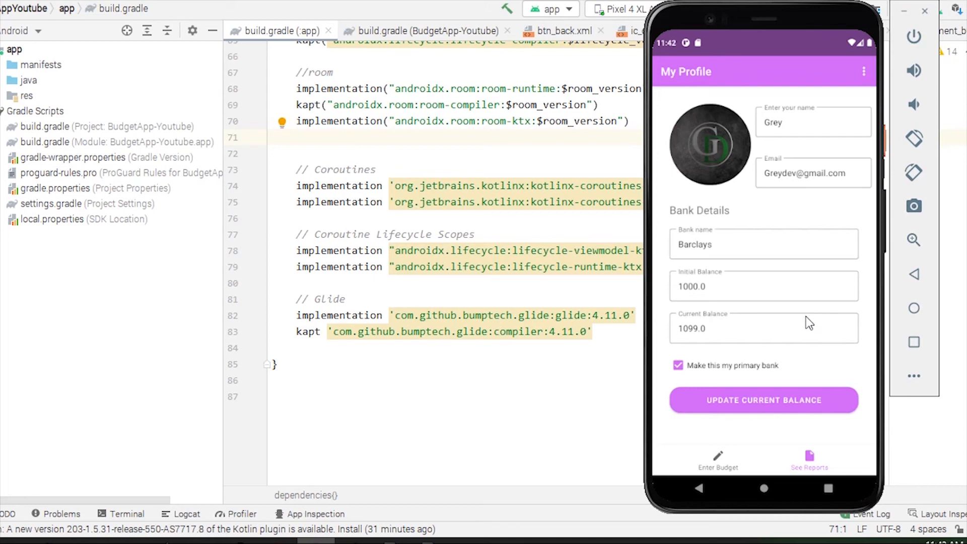
mouse_move(798, 330)
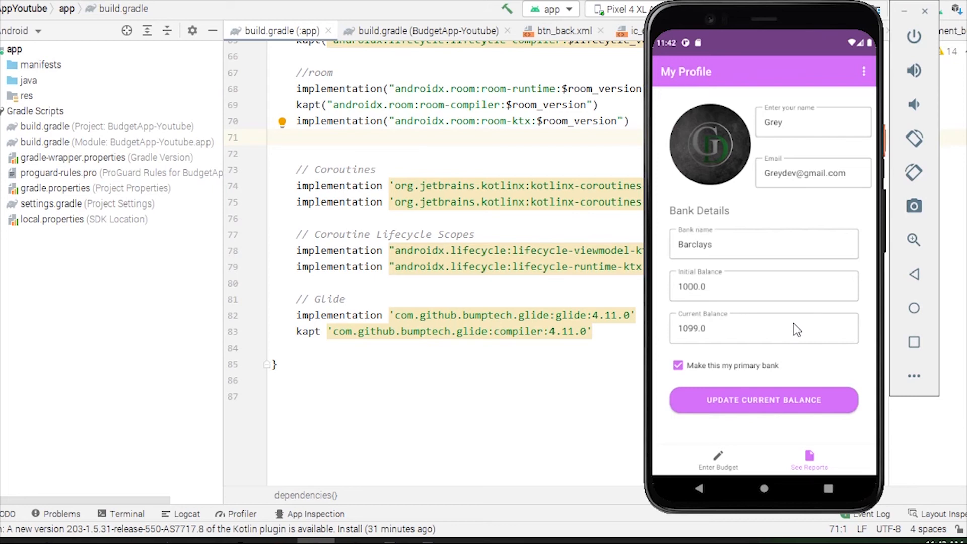
mouse_move(751, 406)
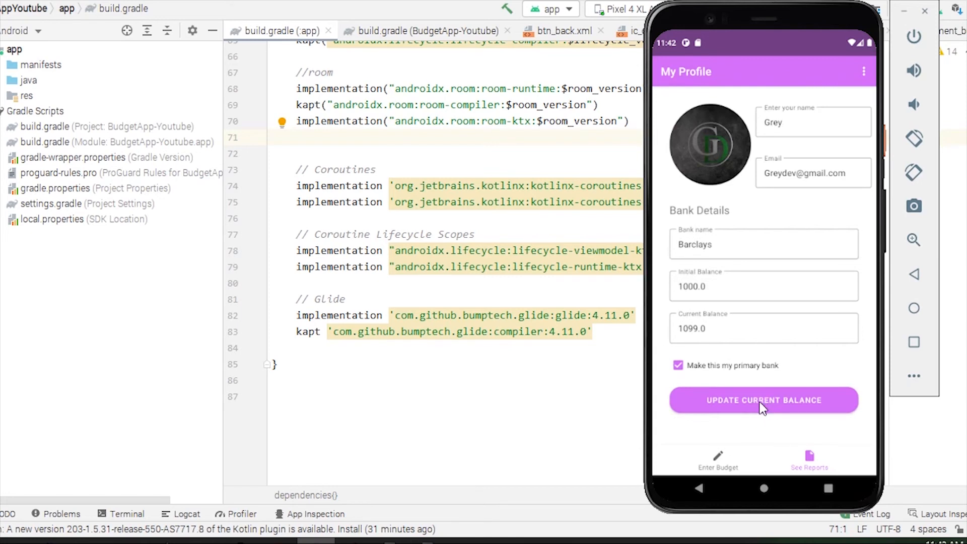
- Save the Barclays profile's new current balance so it reads 1100.0
left_click(763, 400)
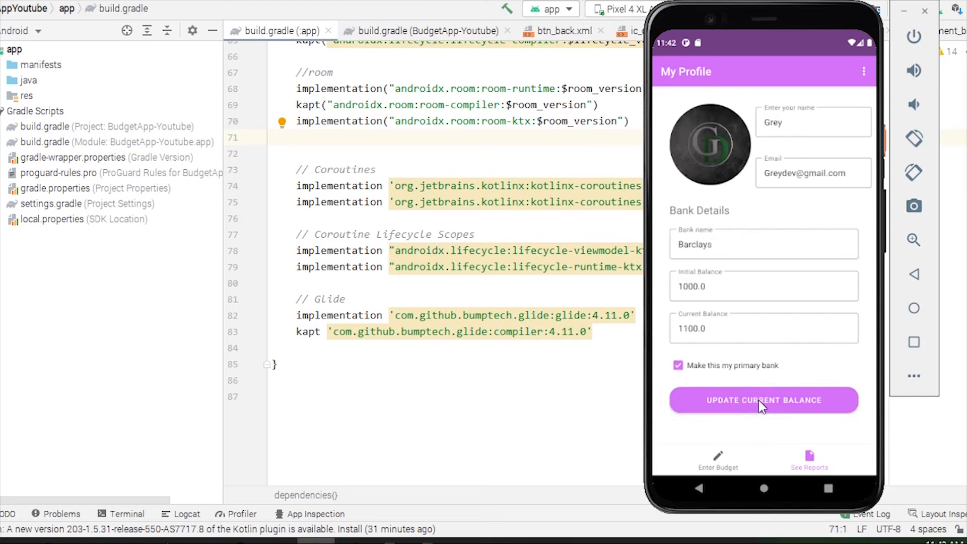
mouse_move(690, 342)
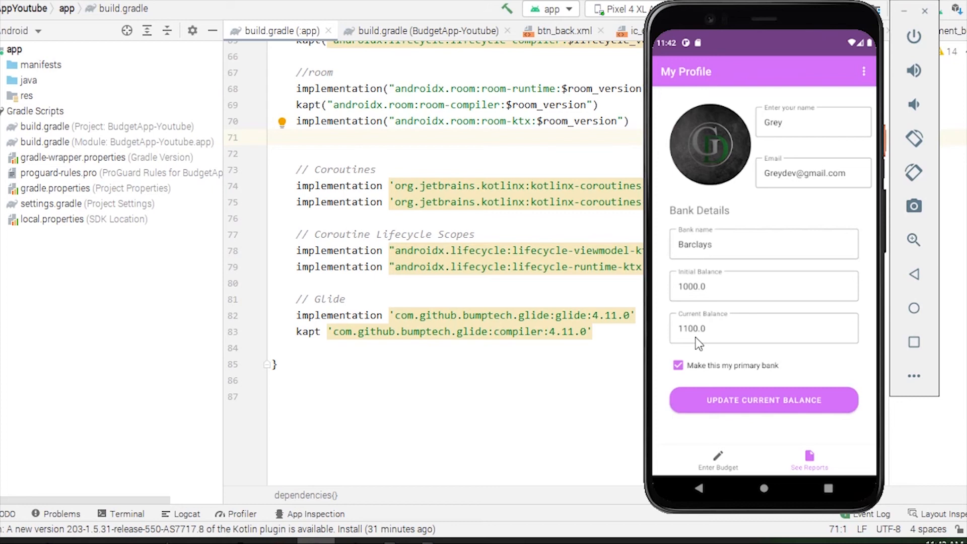
mouse_move(697, 346)
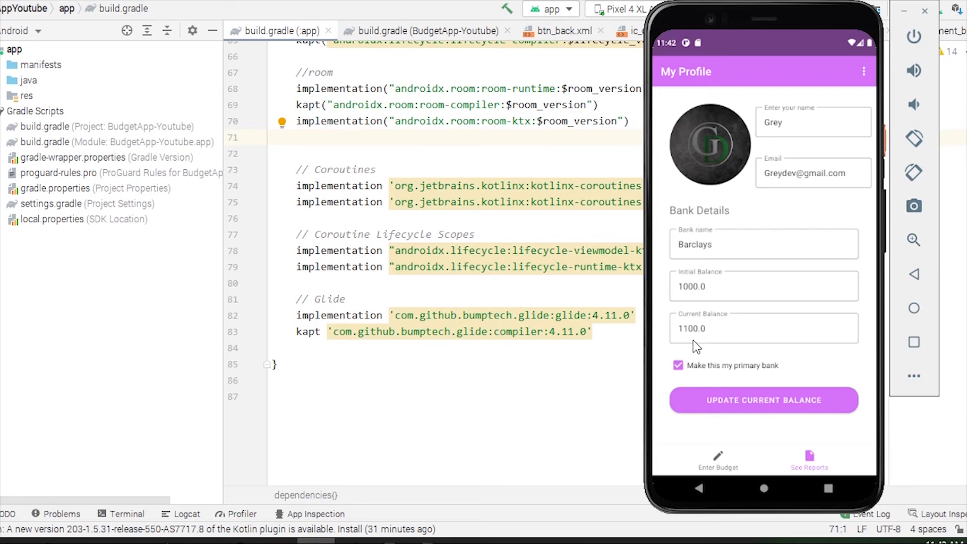
mouse_move(632, 354)
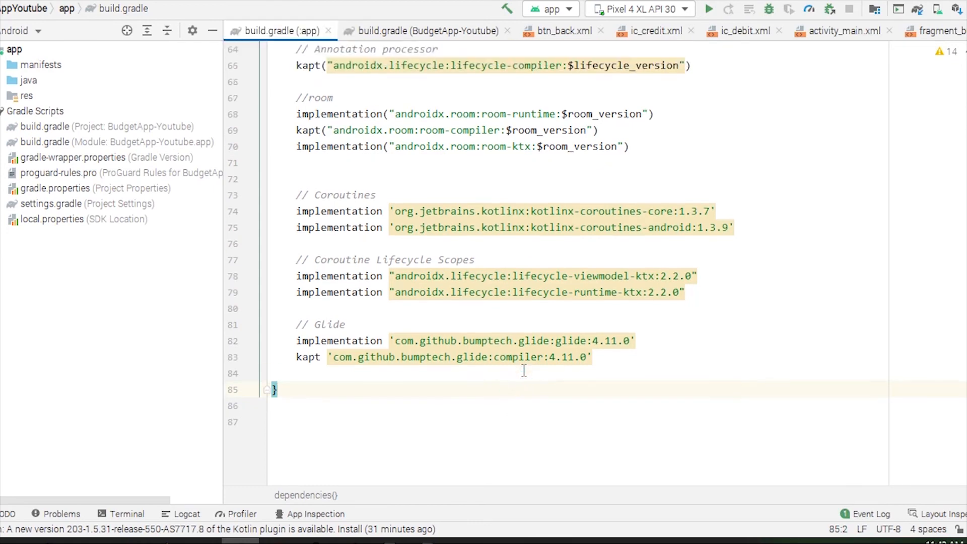
- Scroll the app module's build.gradle back up to its plugins block at line 1
scroll("up", 3)
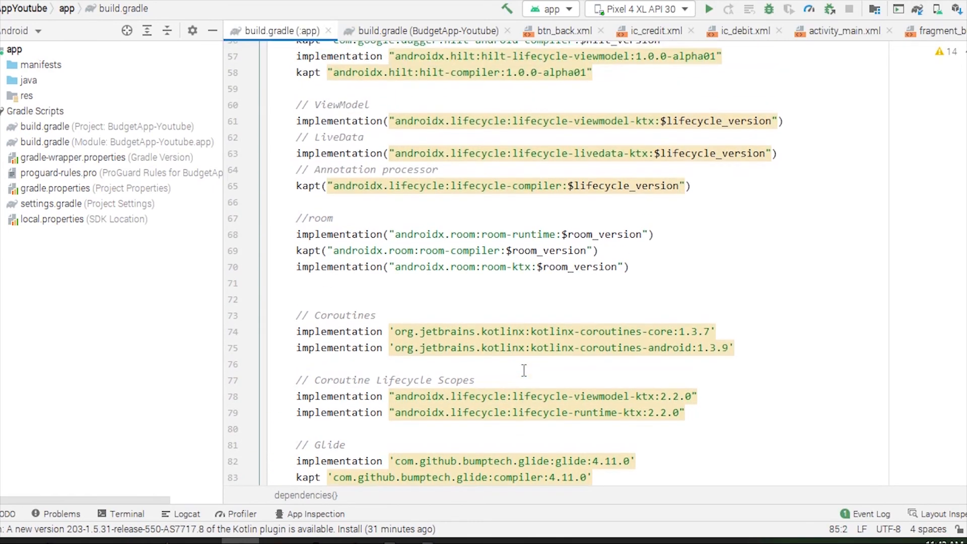
scroll("up", 3)
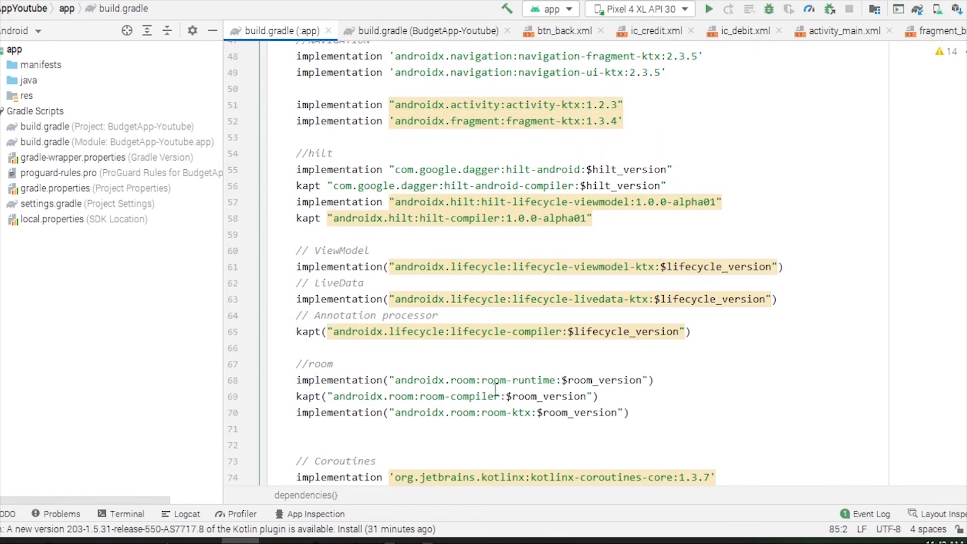
scroll("up", 3)
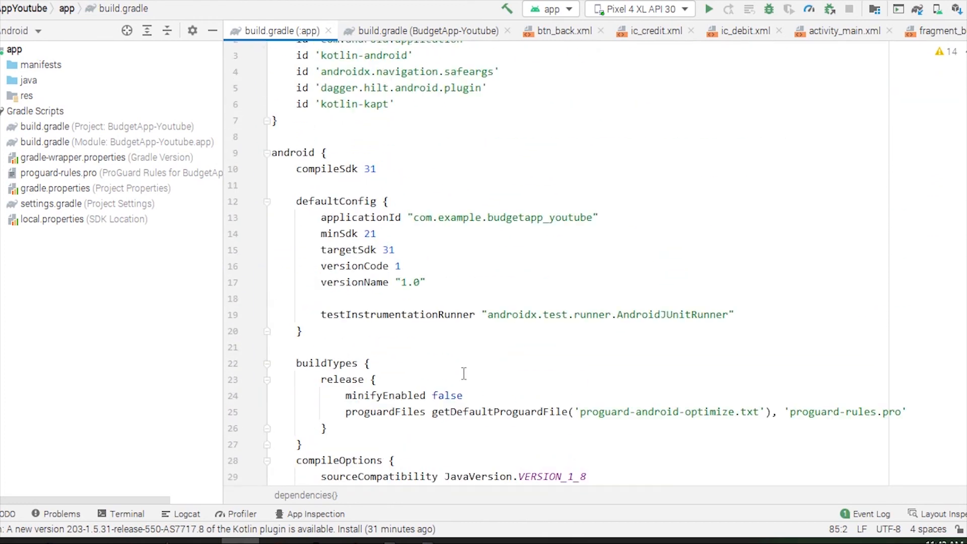
scroll("up", 3)
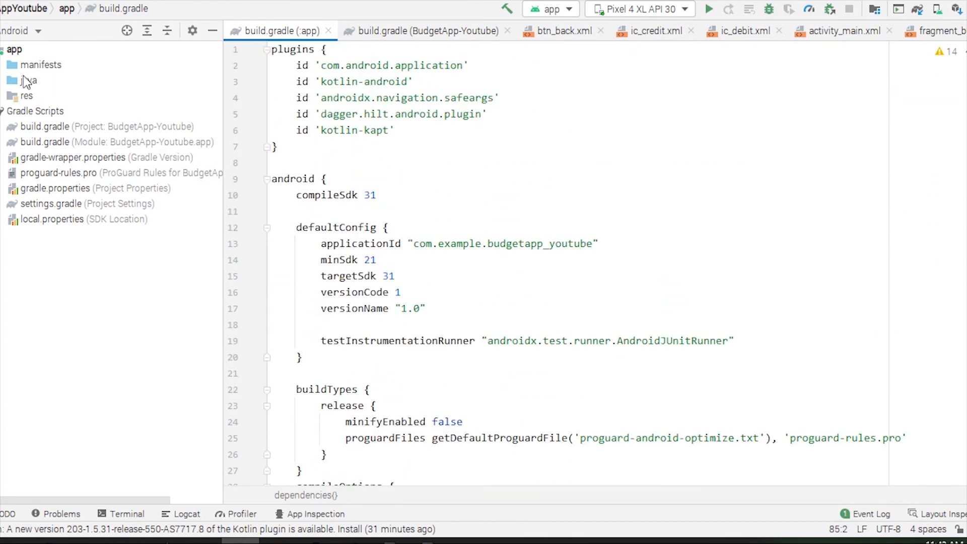
- Browse the drawable resources, viewing the btn_back, ic_credit and ic_debit drawables
left_click(26, 94)
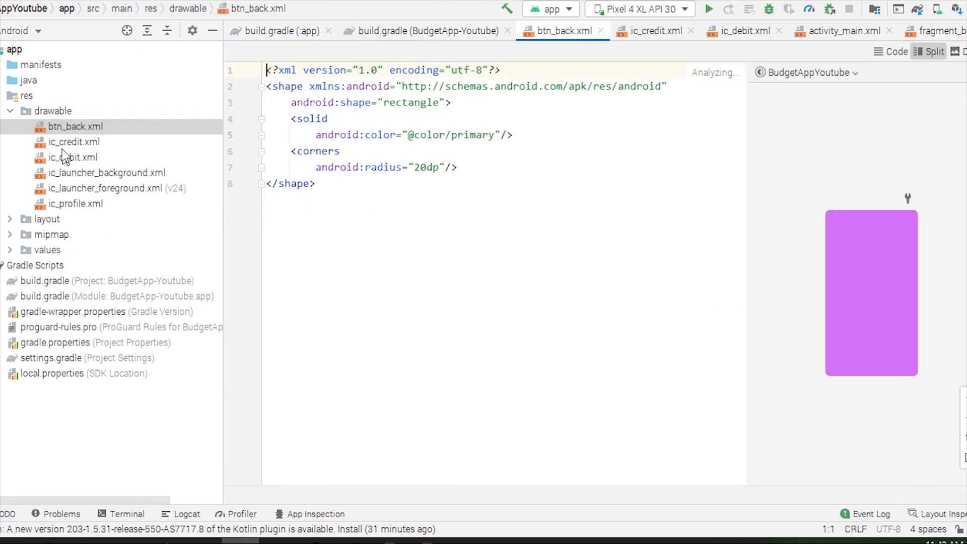
left_click(74, 142)
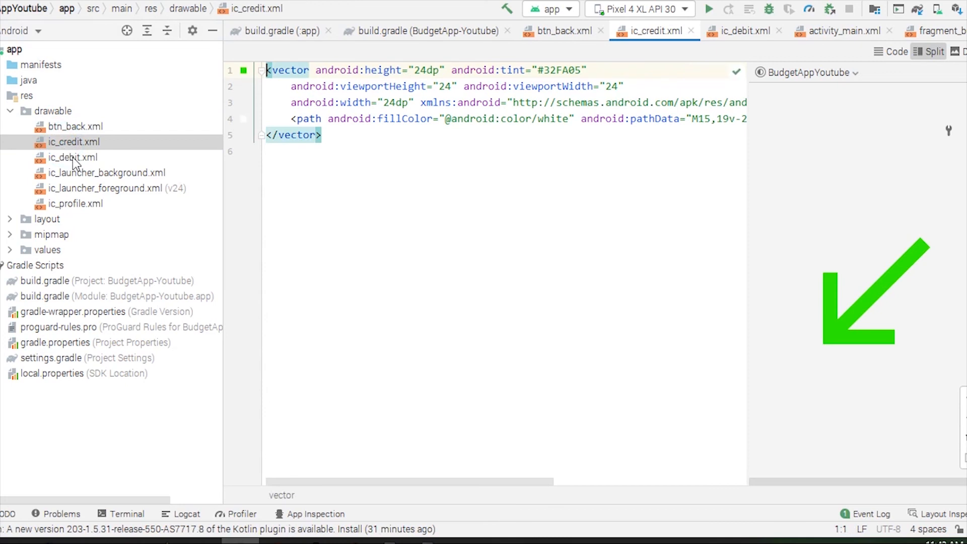
left_click(72, 157)
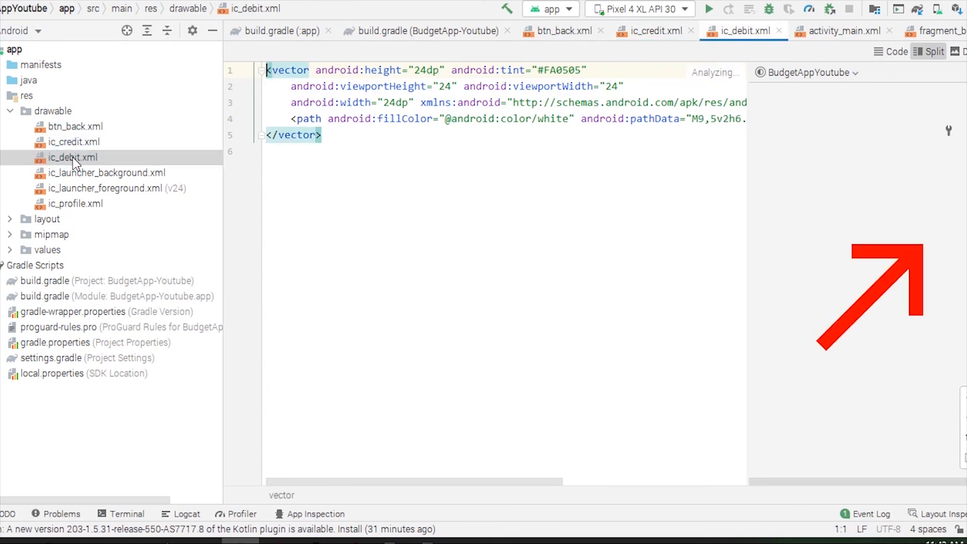
- List the layout folder's files and select the activity_main layout
left_click(10, 219)
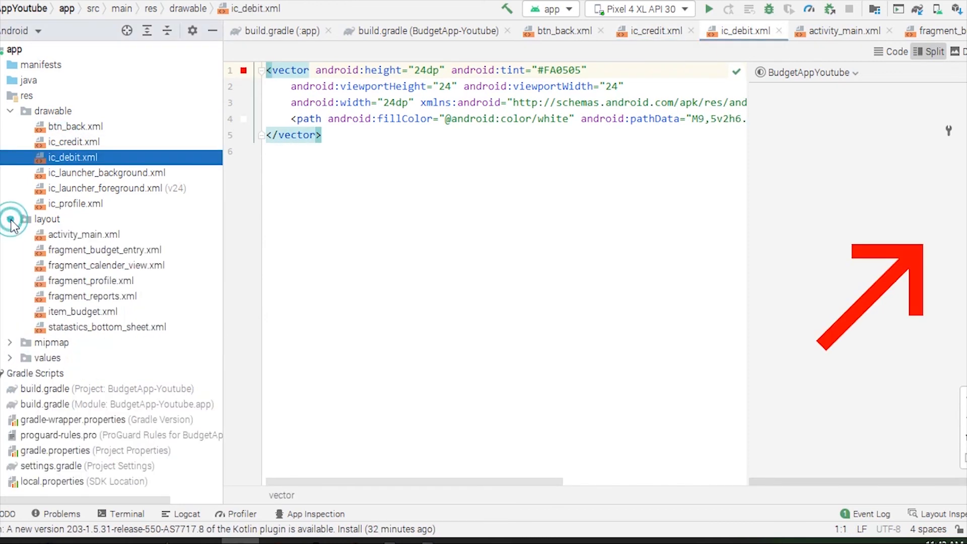
left_click(84, 235)
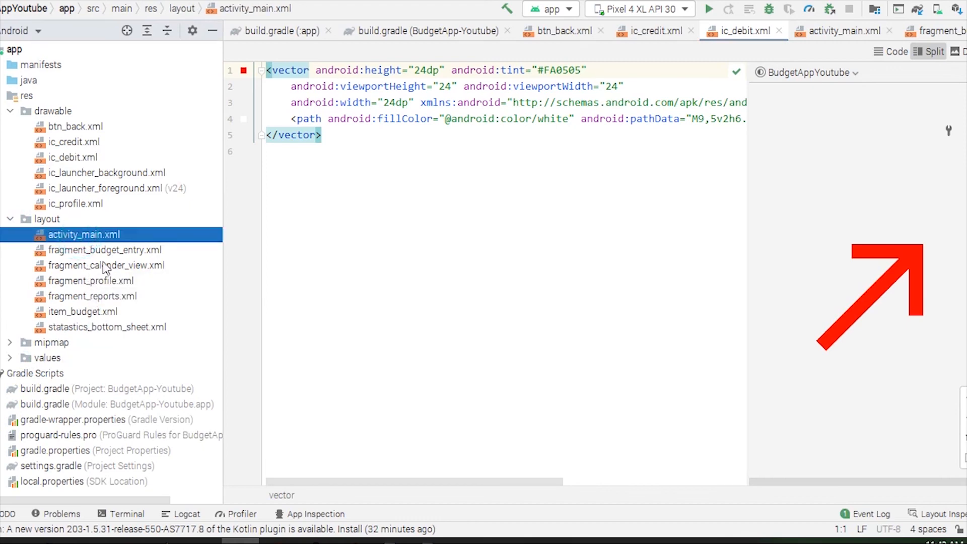
mouse_move(61, 404)
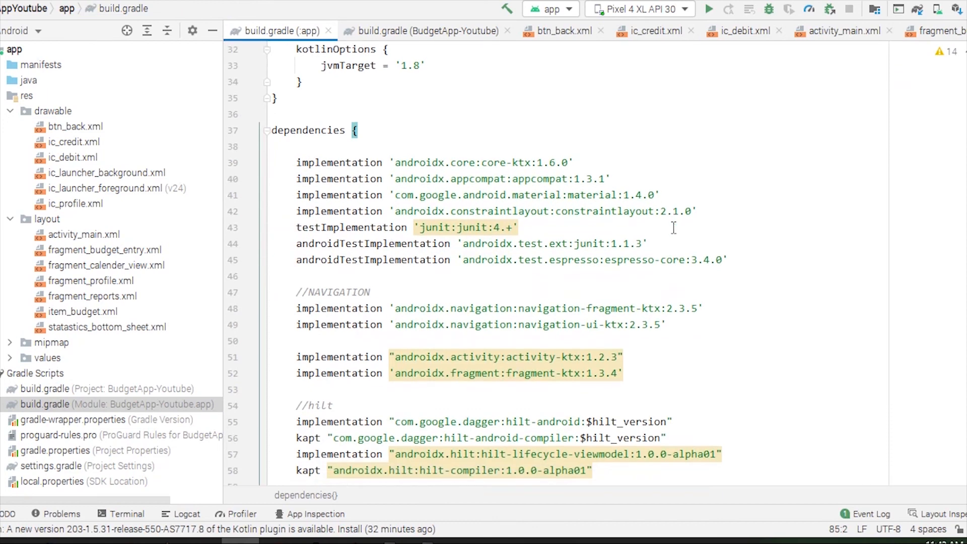
- Review the Hilt, Room and coroutines dependencies, checking coroutines-core 1.3.7 against the newer 1.4.1
scroll("down", 3)
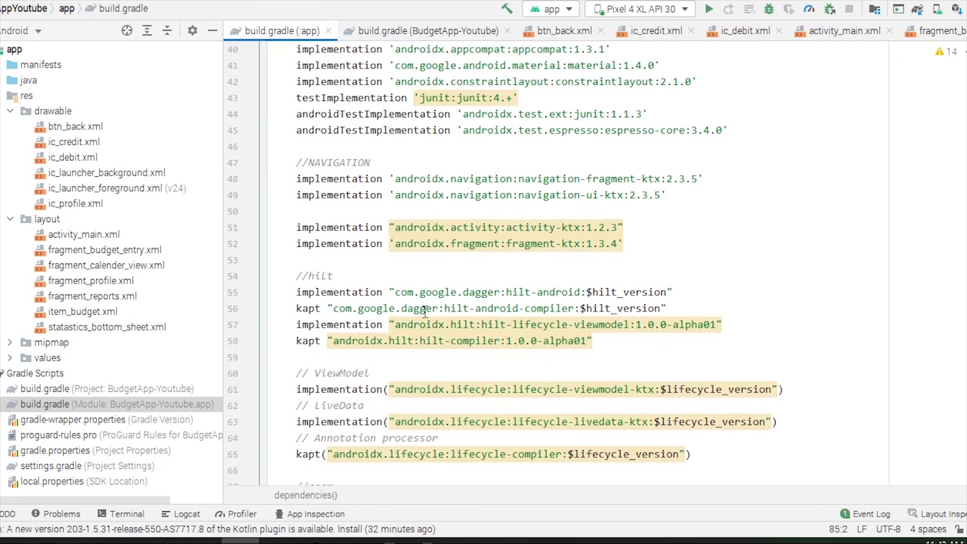
scroll("down", 3)
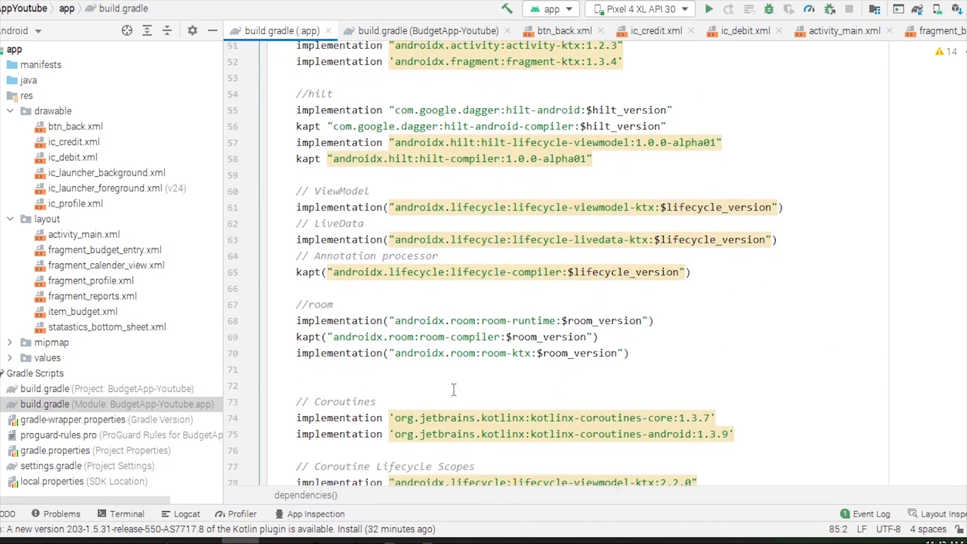
left_click(586, 356)
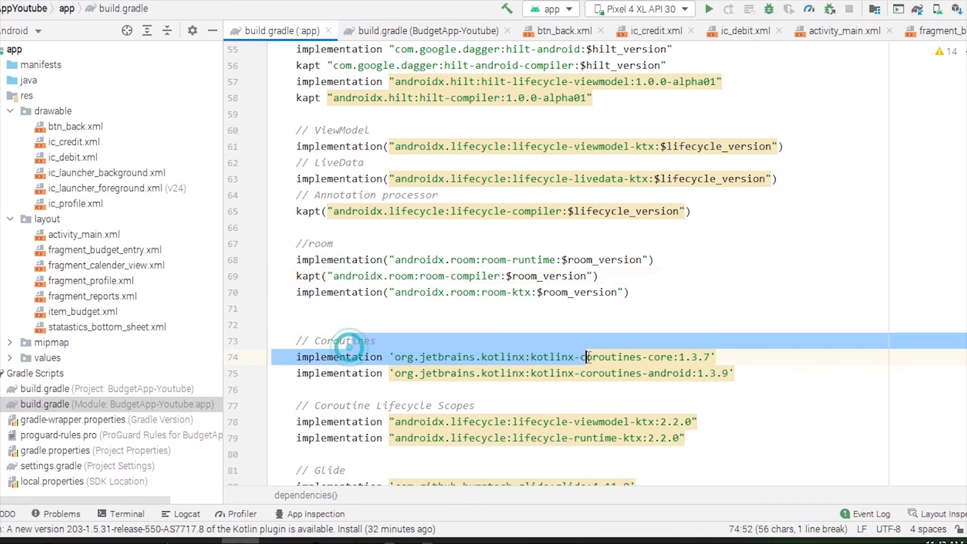
scroll("down", 3)
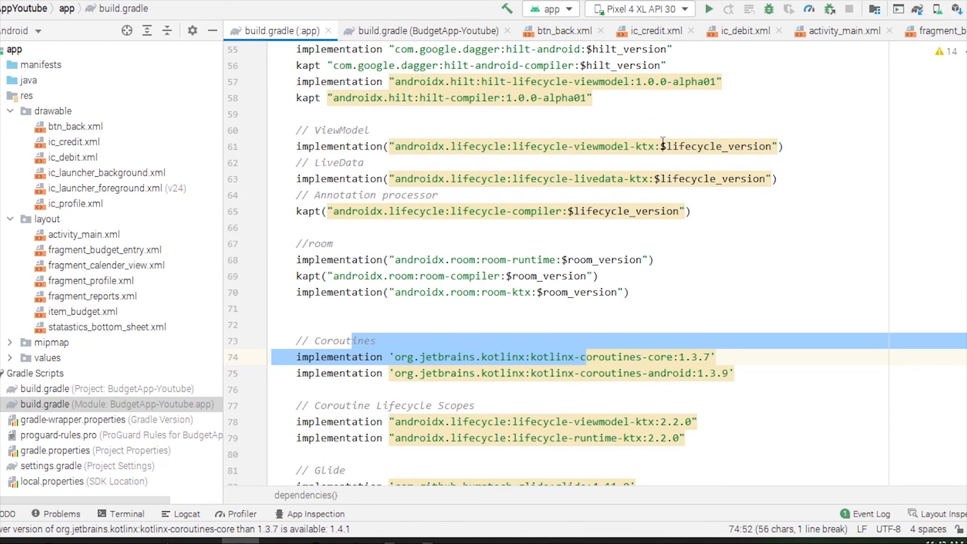
scroll("up", 3)
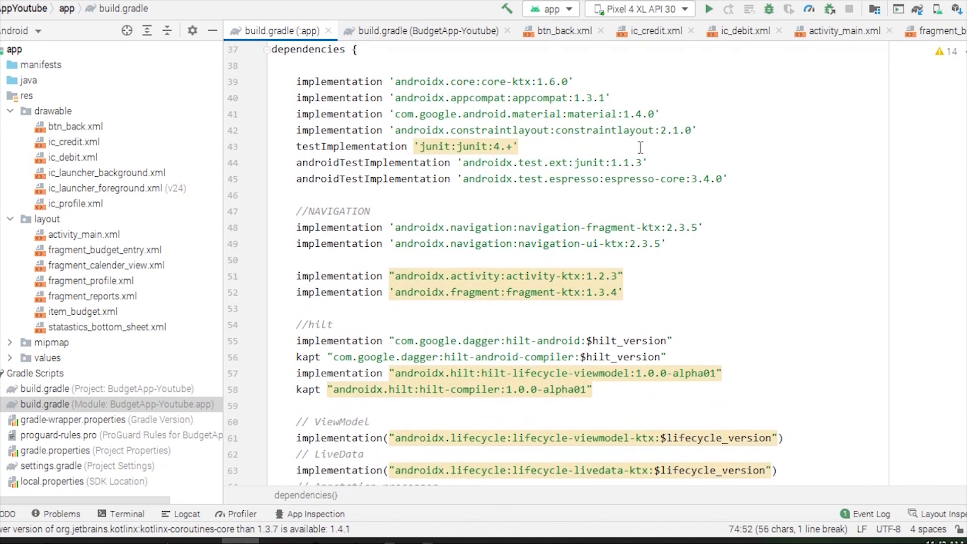
scroll("up", 3)
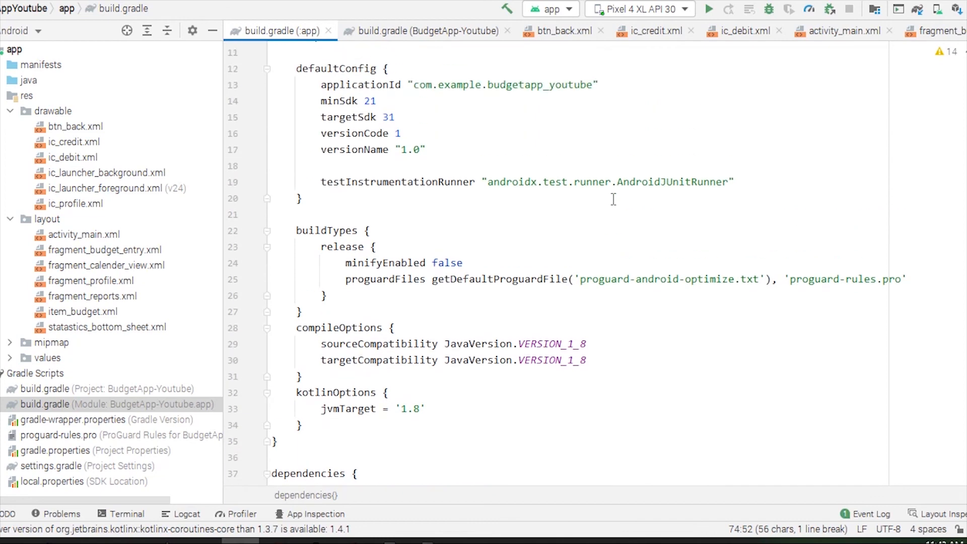
scroll("down", 3)
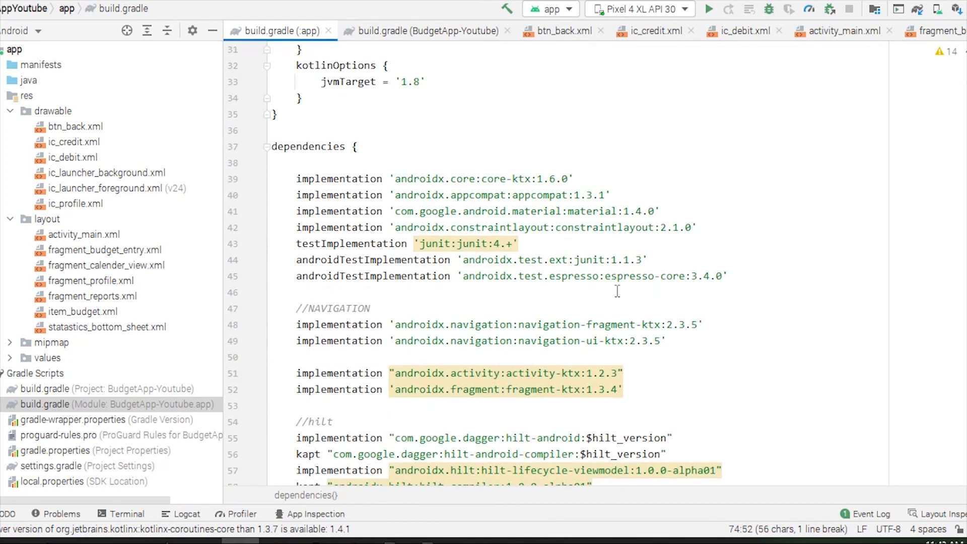
mouse_move(605, 303)
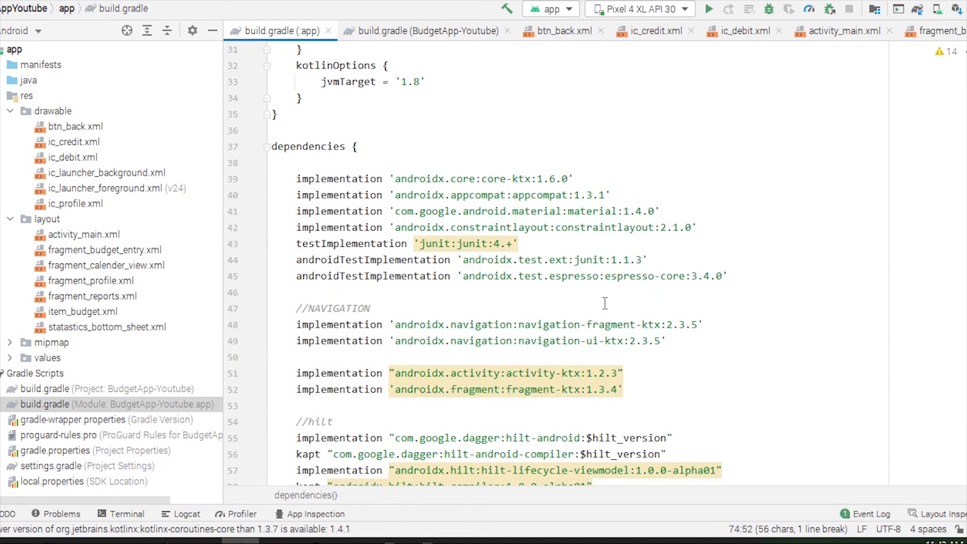
mouse_move(602, 332)
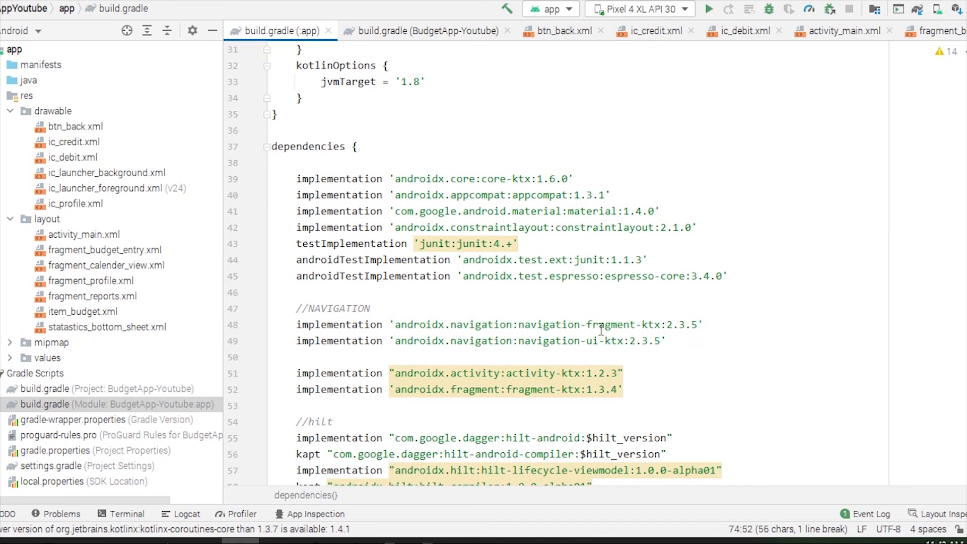
mouse_move(596, 342)
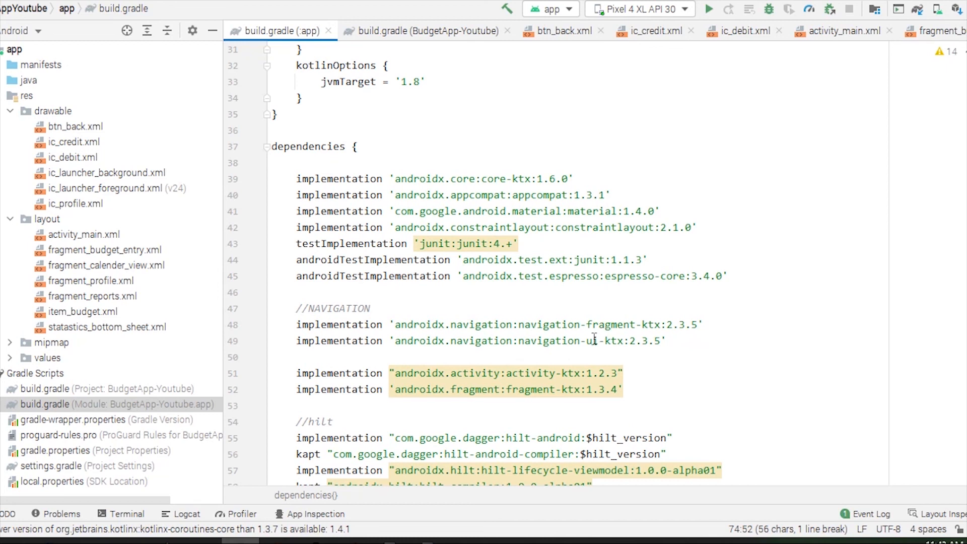
mouse_move(591, 345)
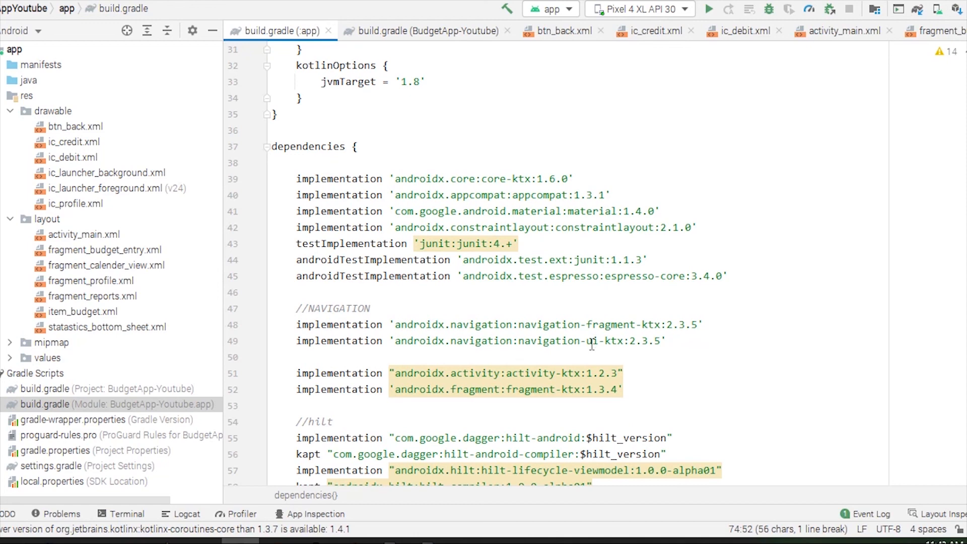